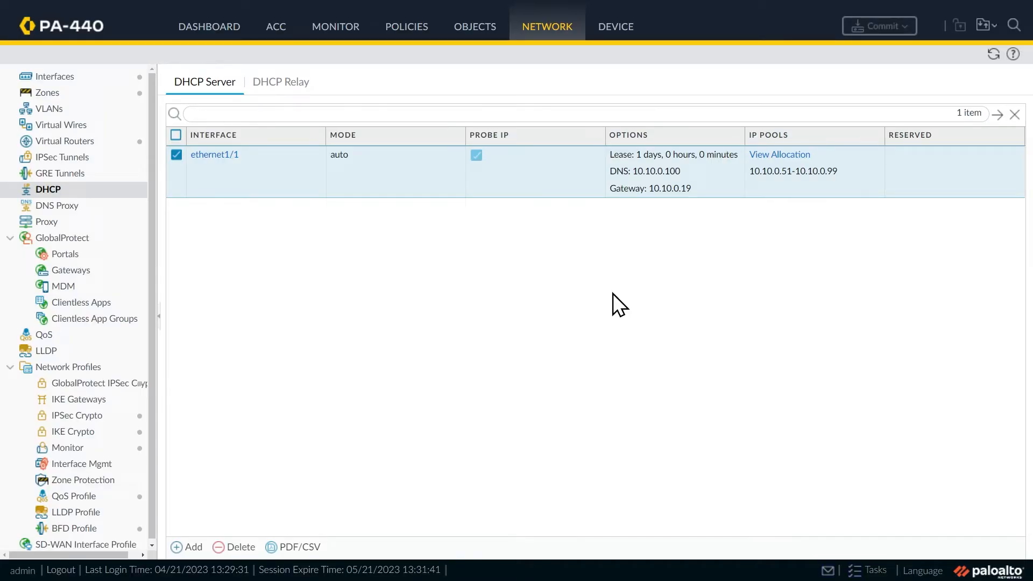
mouse_move(407, 26)
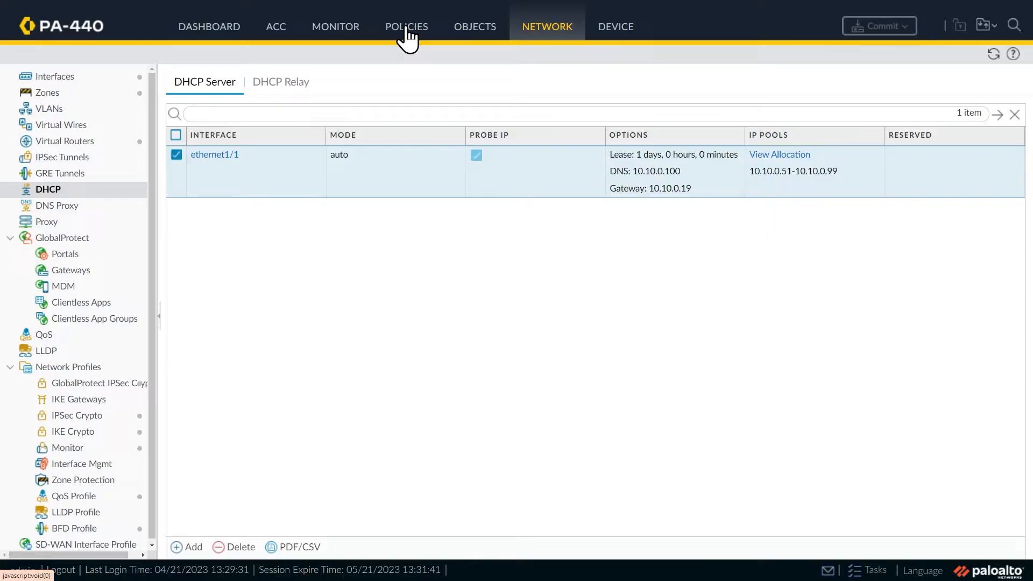
- Show the empty NAT rule list under Policies
left_click(405, 26)
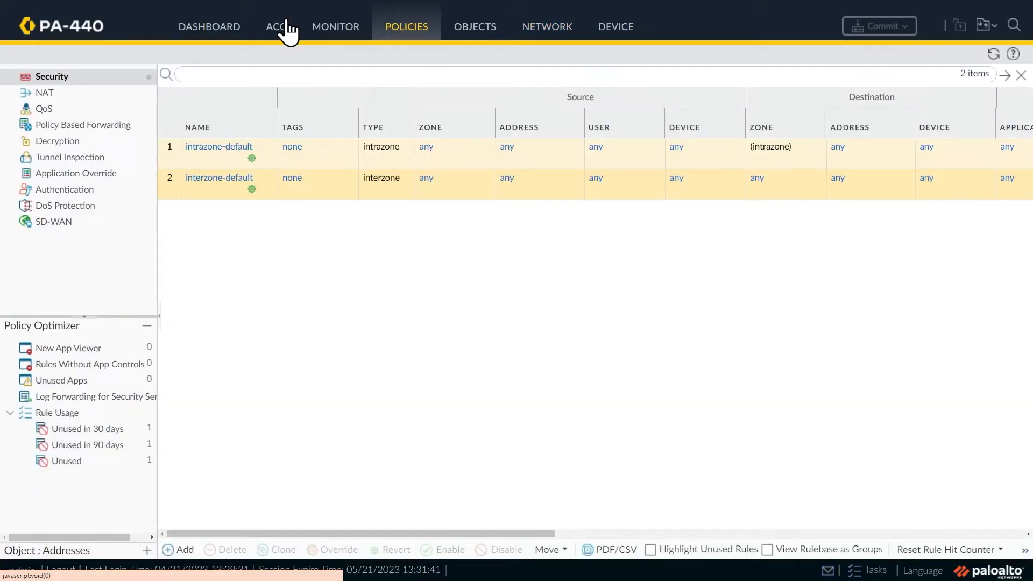
left_click(44, 93)
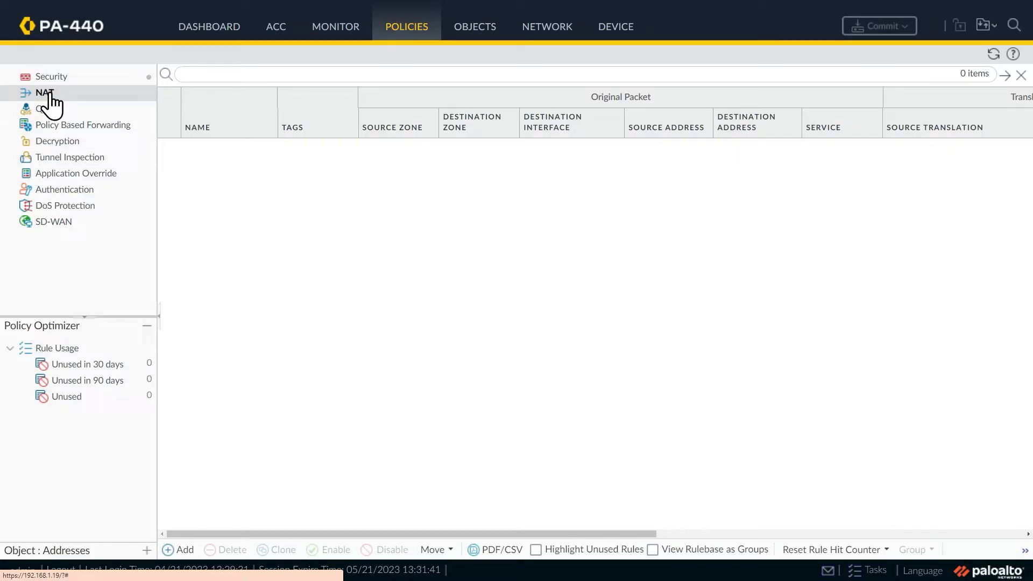
- Add a new NAT rule with source zone inside on Original Packet
left_click(44, 92)
type("SNAT_in_to_out")
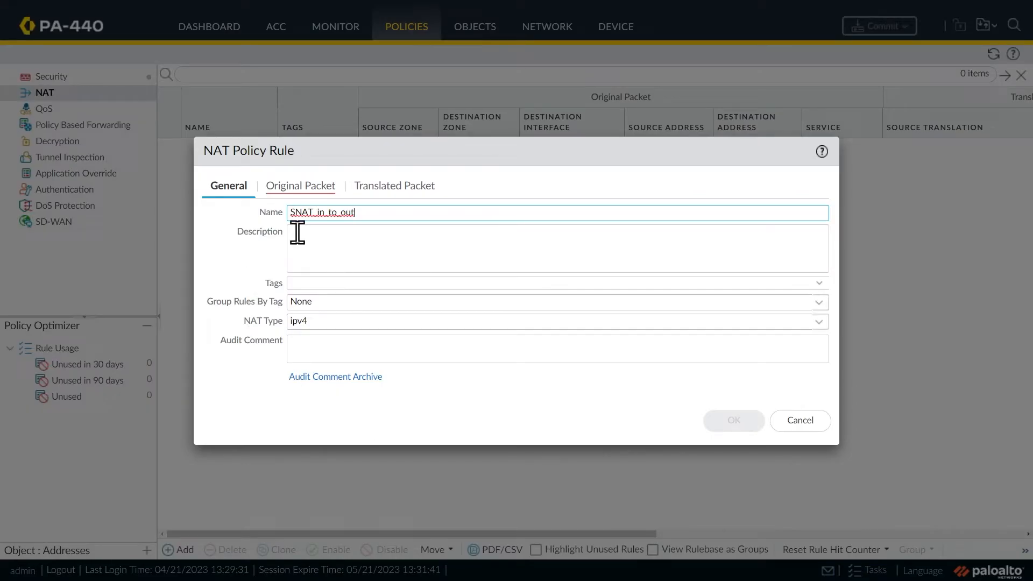
mouse_move(342, 226)
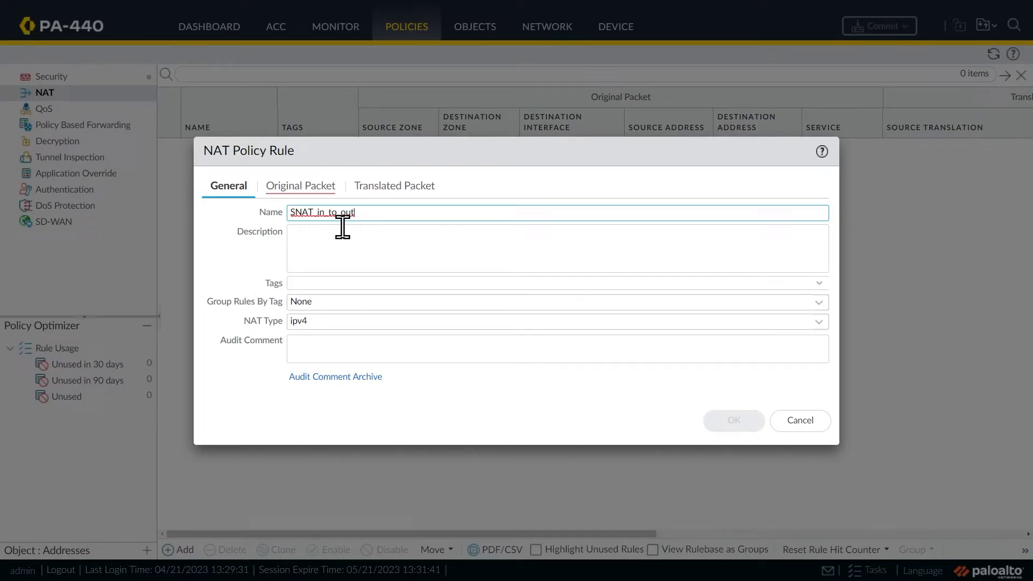
left_click(300, 185)
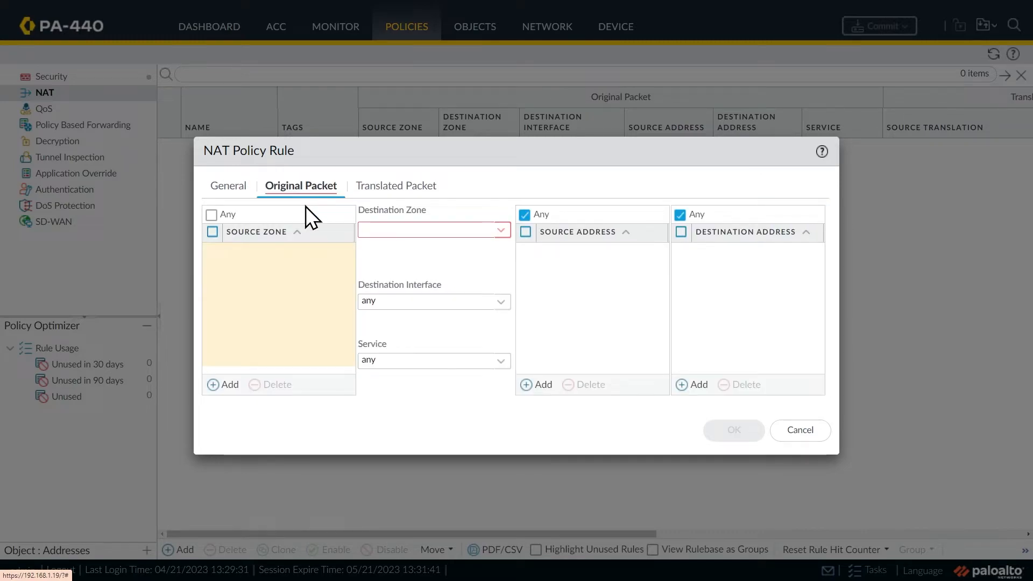
mouse_move(229, 329)
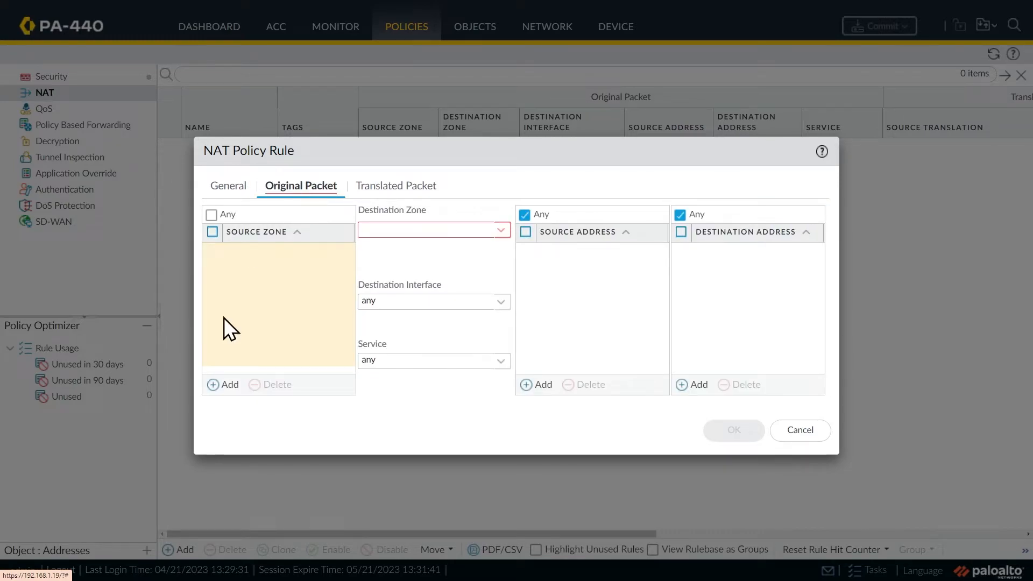
left_click(222, 384)
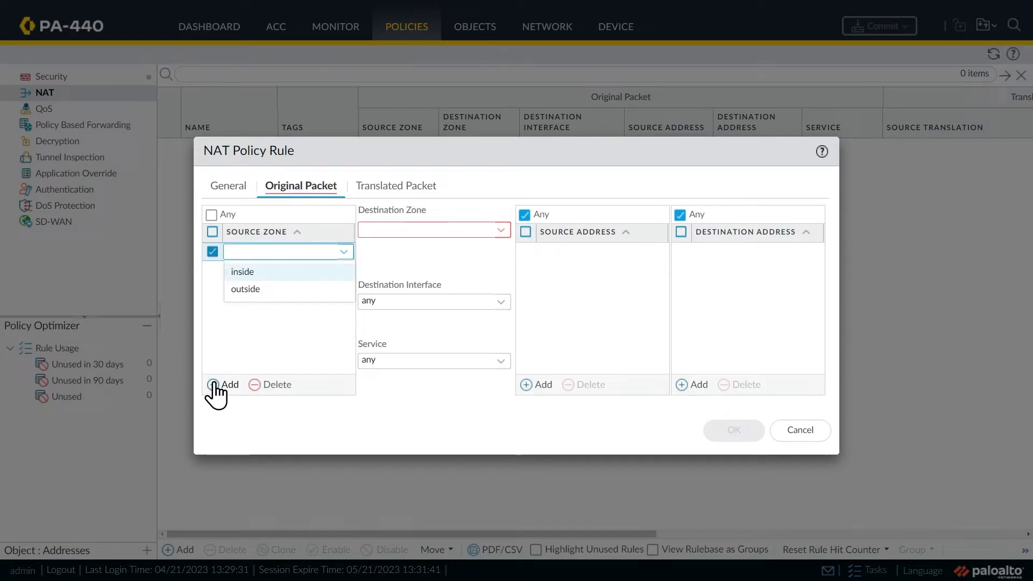
mouse_move(270, 287)
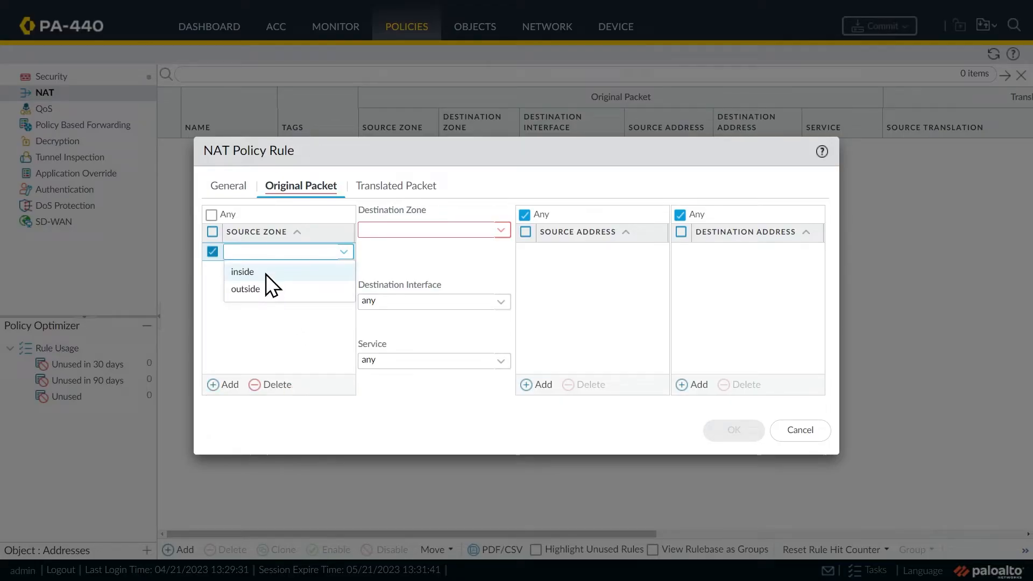
left_click(242, 270)
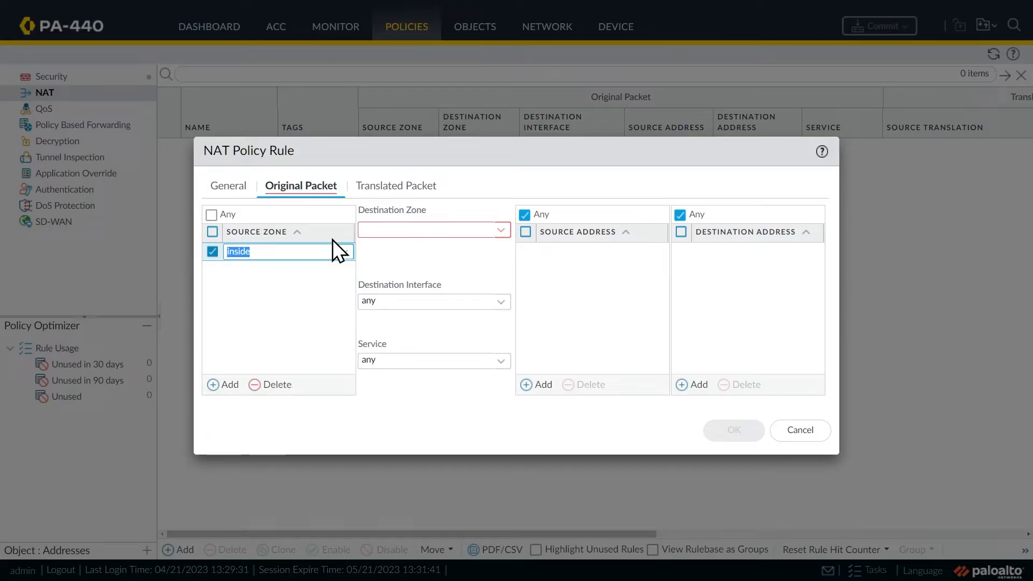
- Set the rule's destination zone to outside and destination interface to ethernet1/4
left_click(499, 230)
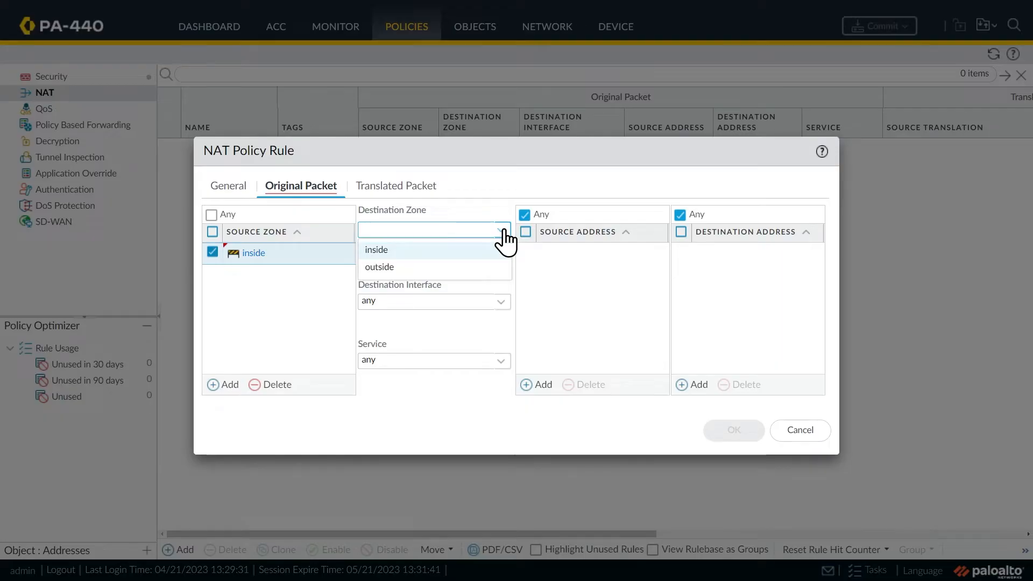
left_click(378, 266)
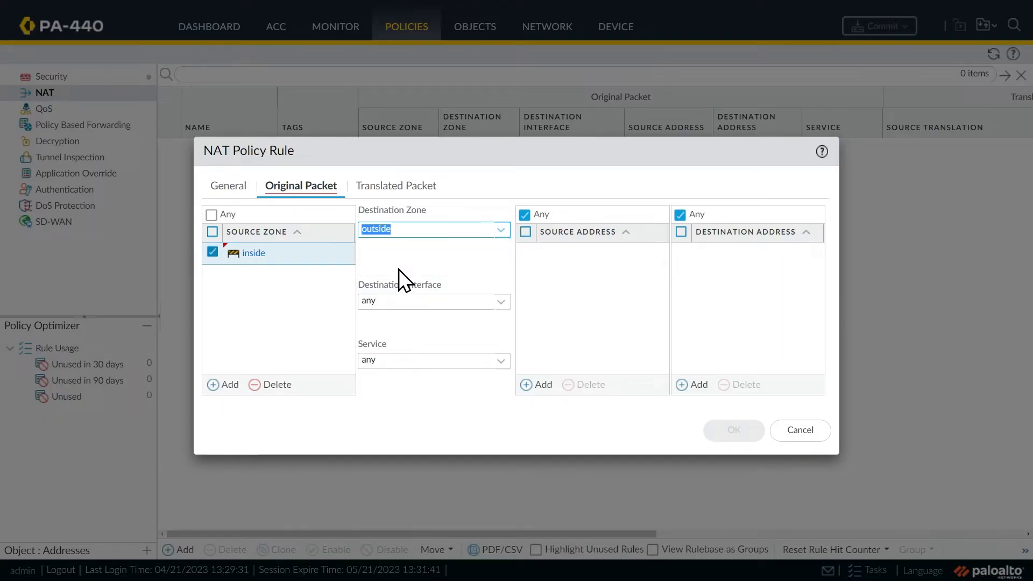
left_click(433, 300)
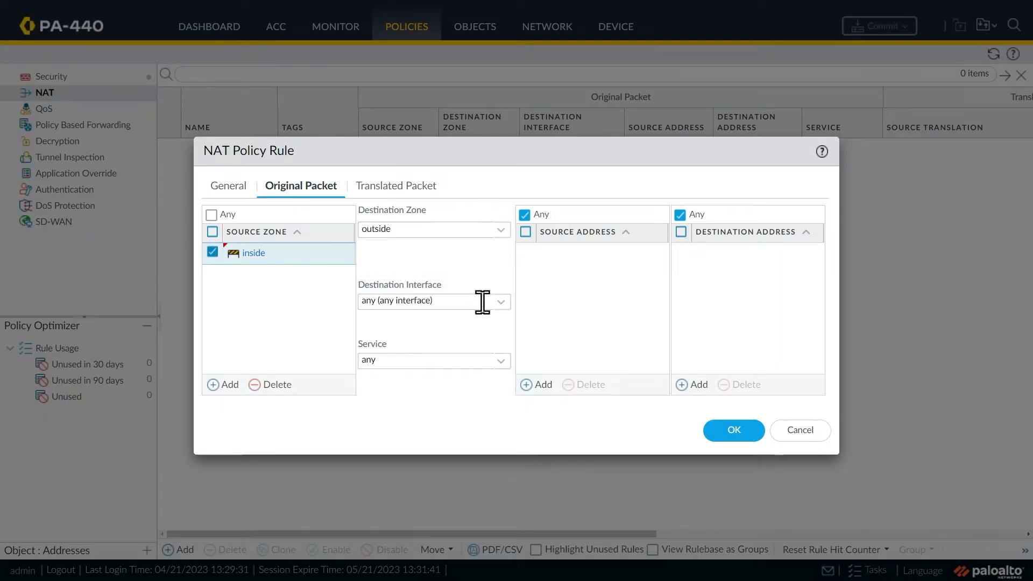
left_click(499, 301)
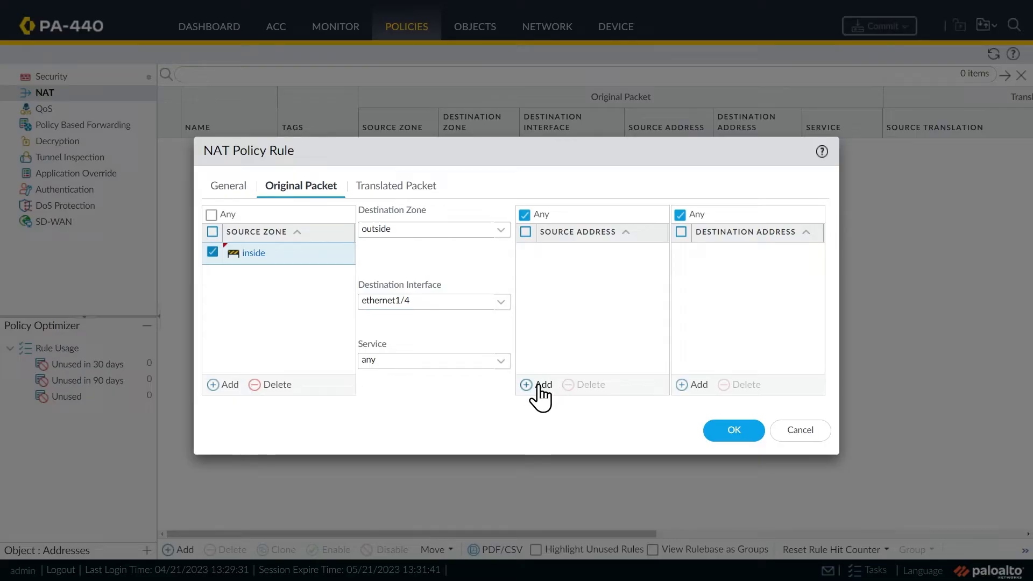
- Create address object 'Subnet 10.10' (10.10.0.0/24) as the rule's source address
left_click(537, 384)
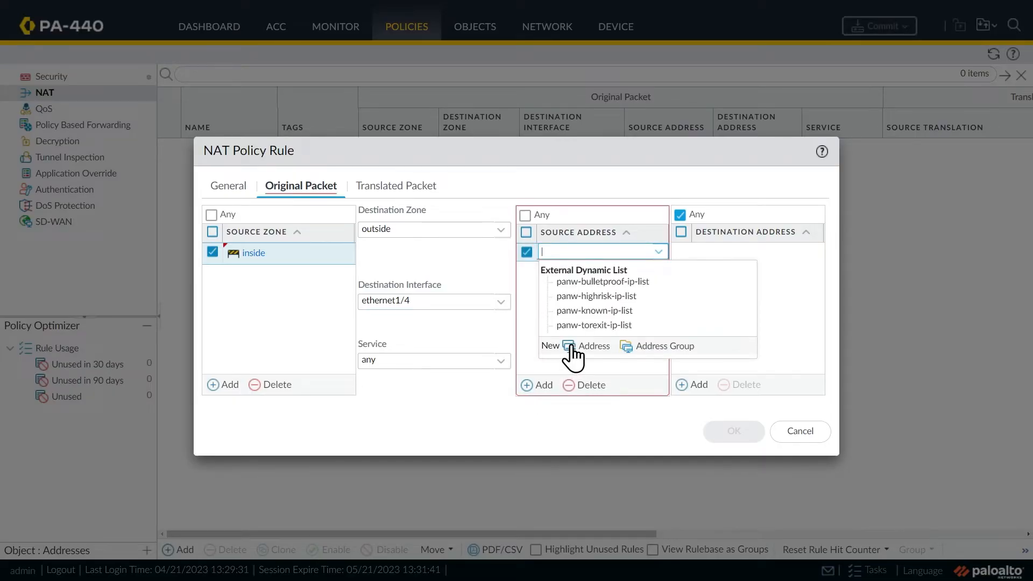
left_click(594, 346)
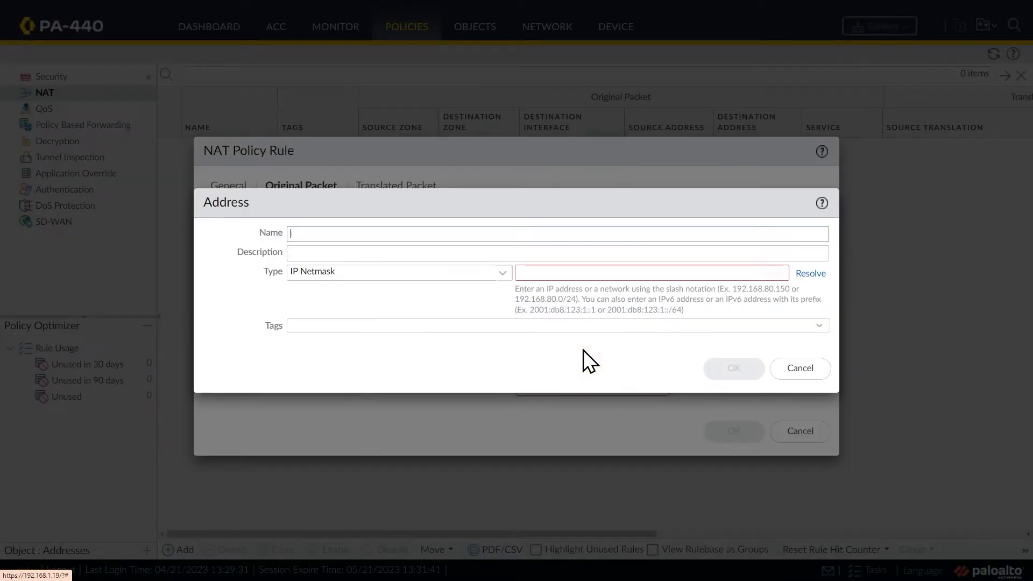
type("Subnet 10.10")
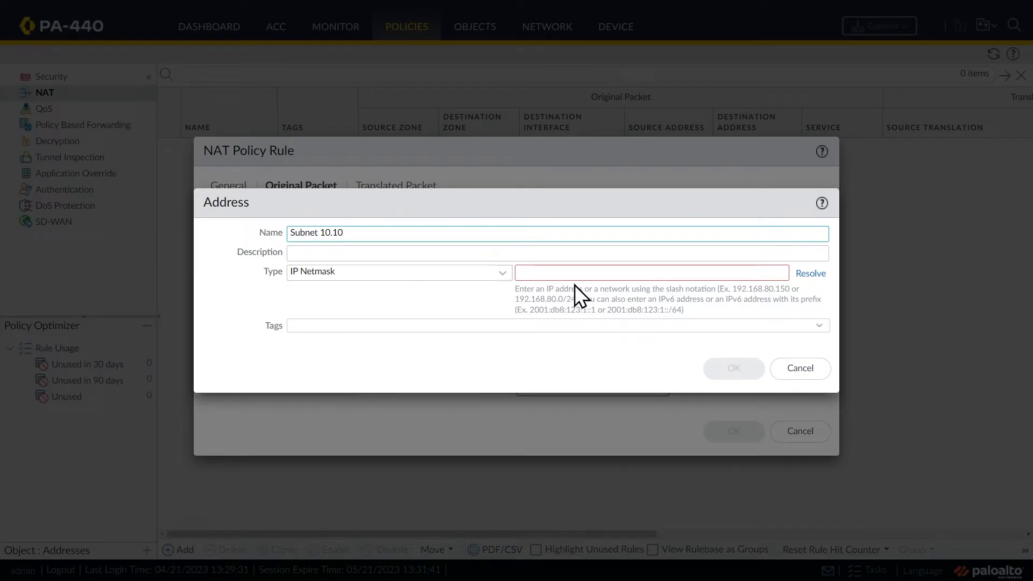
type("10.10.0.0/24")
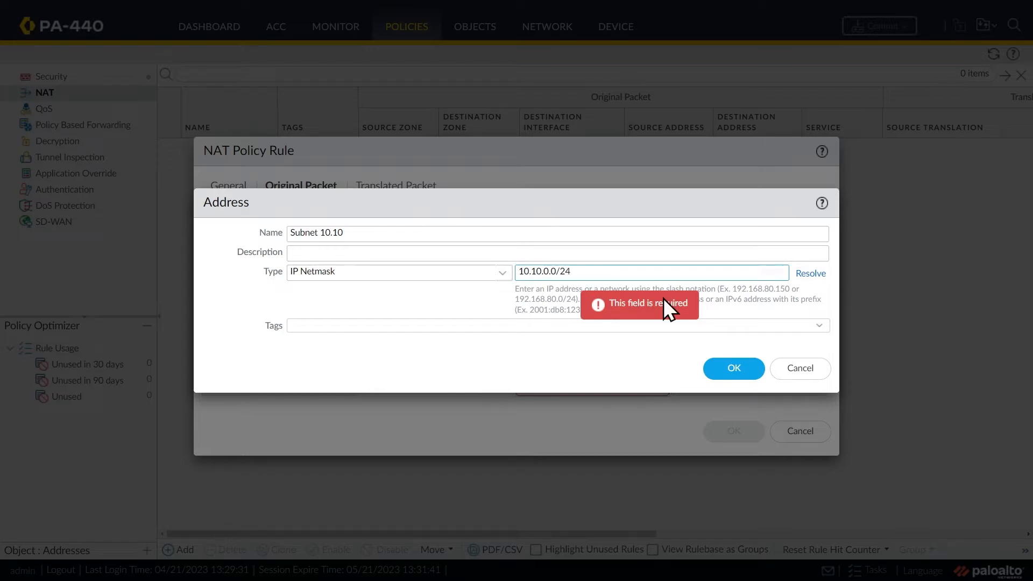
left_click(733, 368)
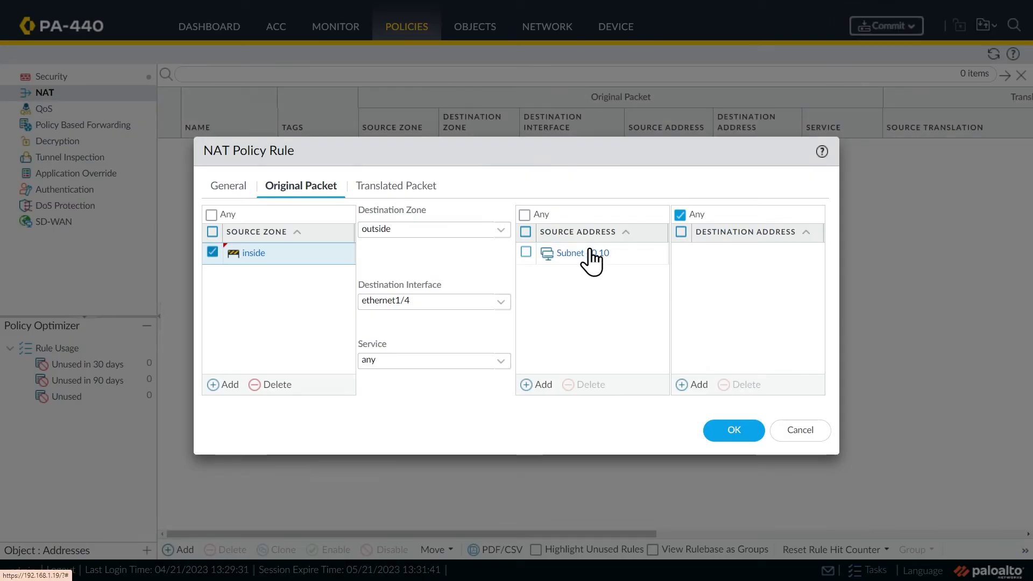
mouse_move(580, 290)
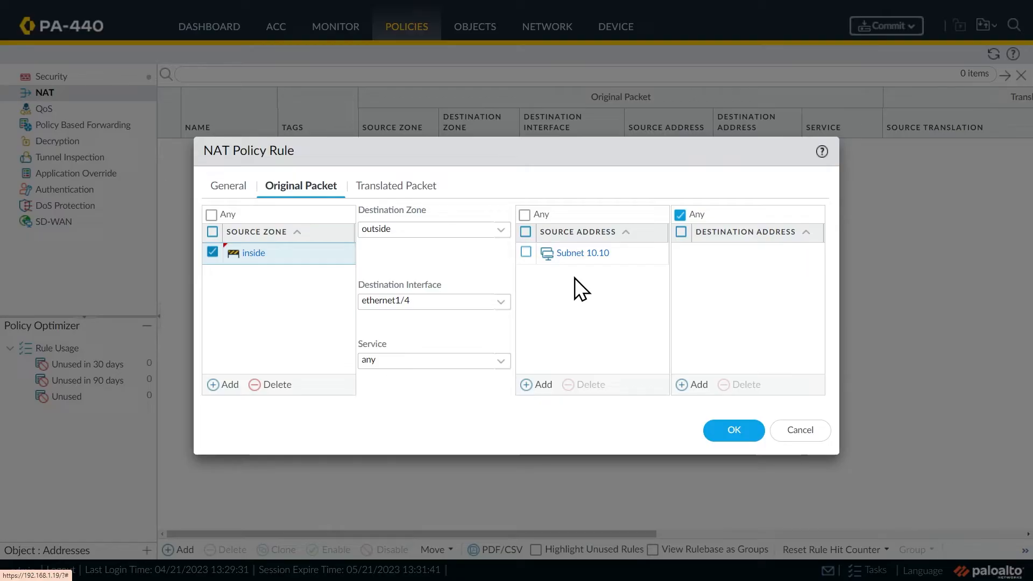
mouse_move(560, 345)
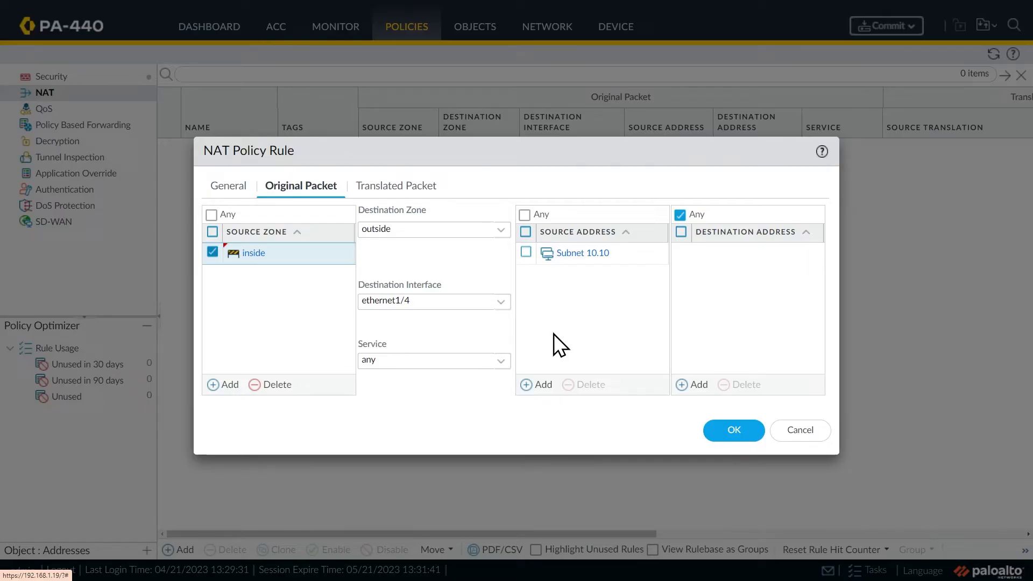
mouse_move(580, 252)
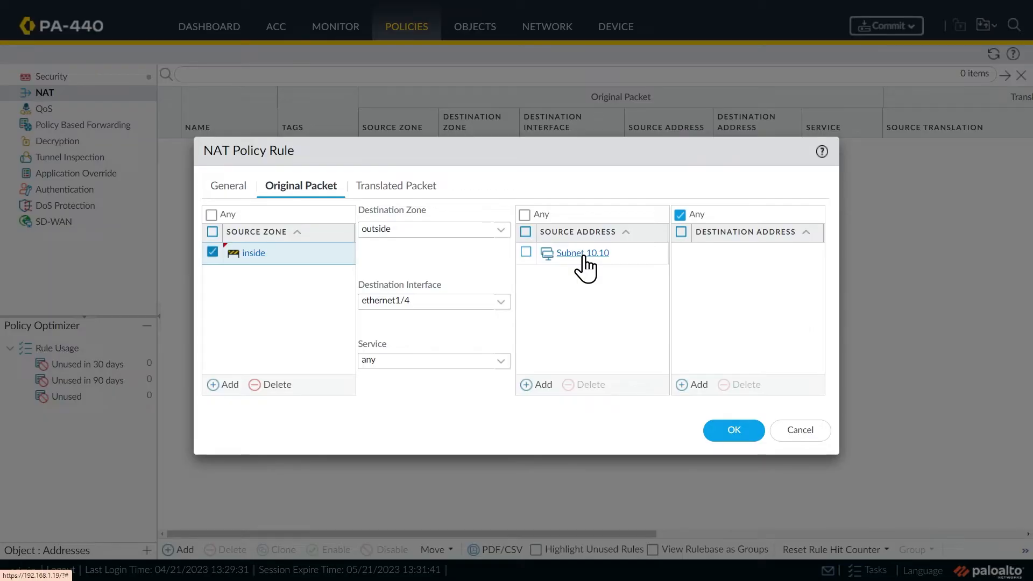
mouse_move(580, 275)
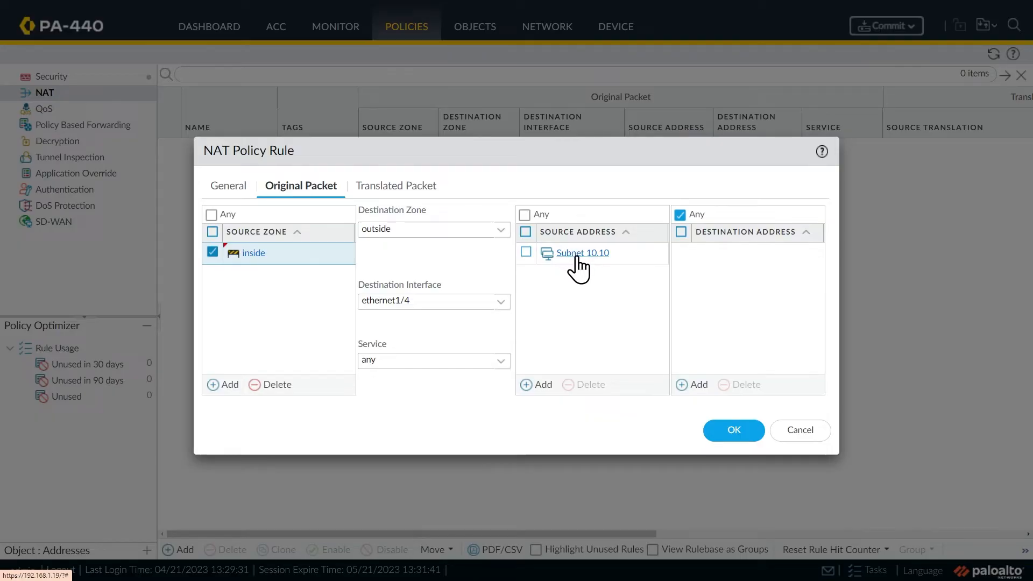
mouse_move(257, 313)
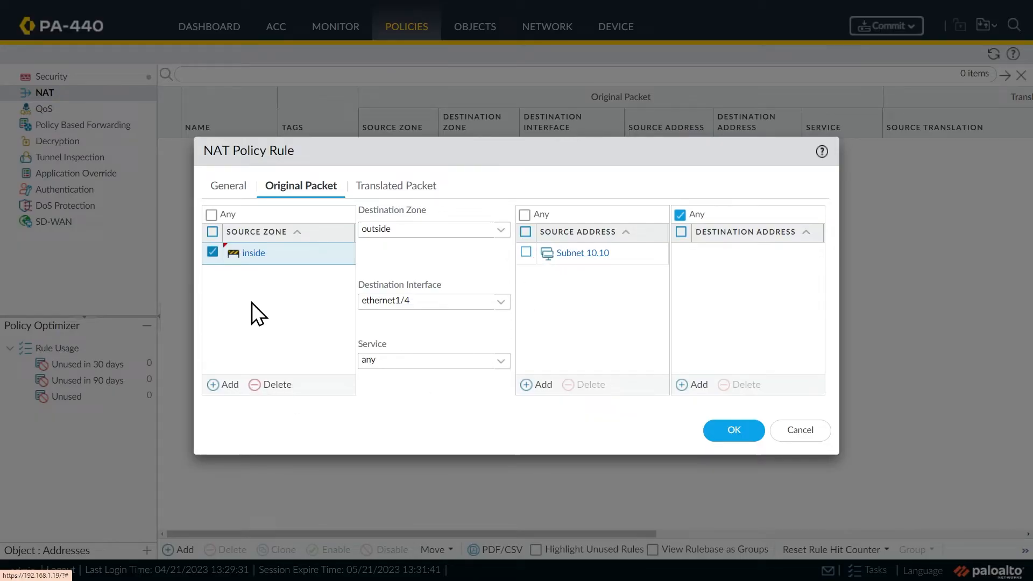
mouse_move(433, 228)
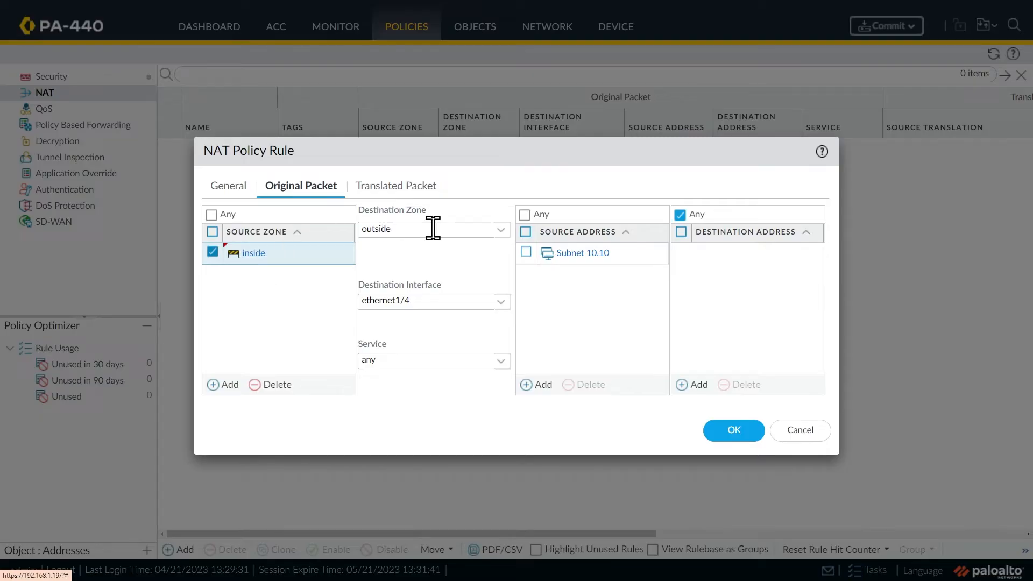
mouse_move(412, 339)
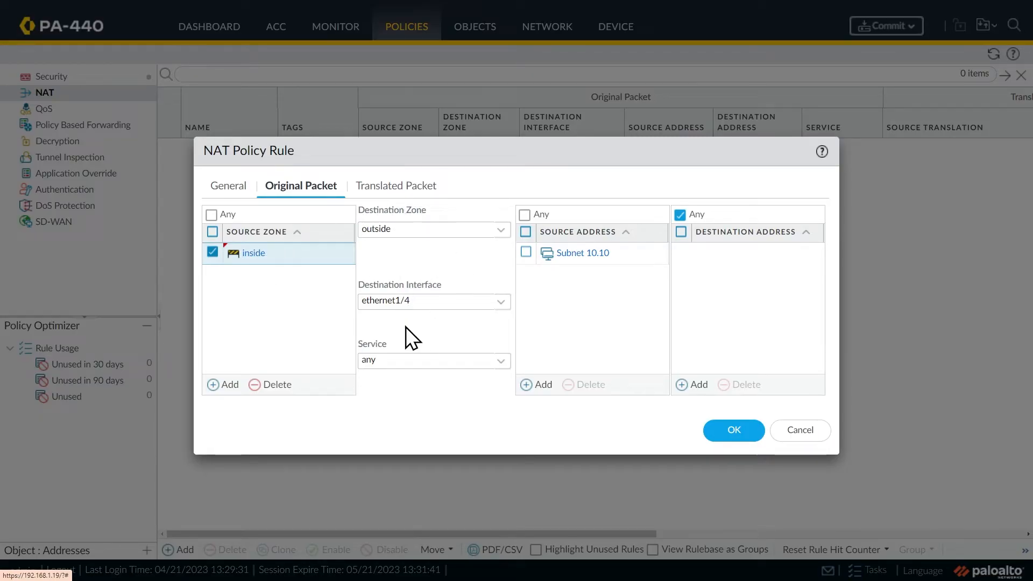
mouse_move(421, 308)
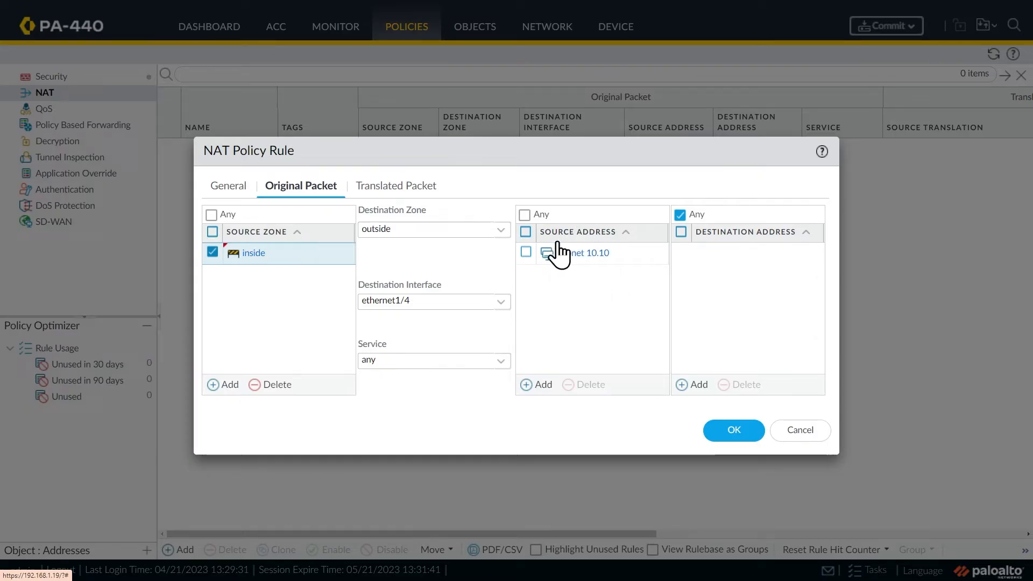
mouse_move(405, 195)
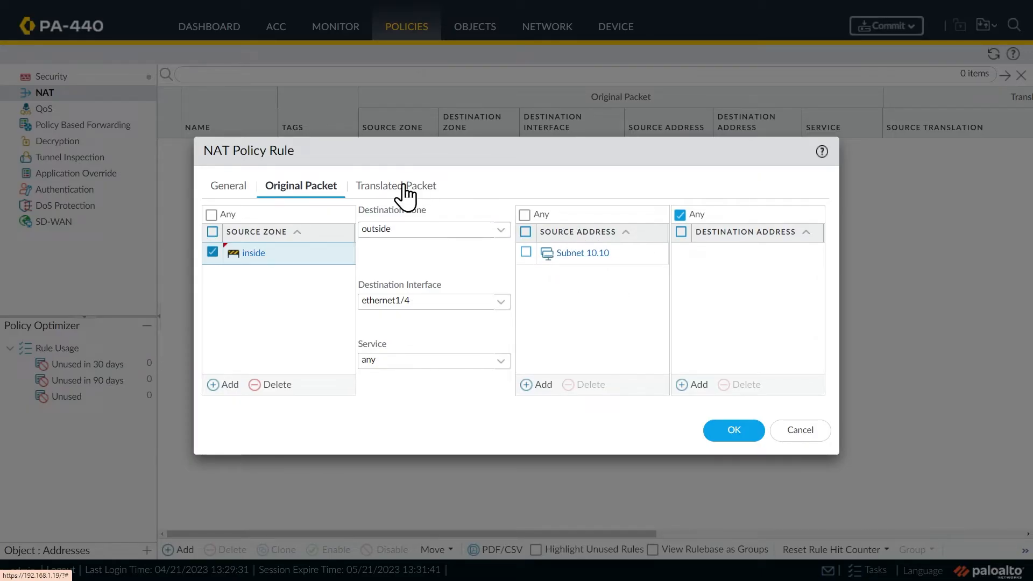
- Translate source with Dynamic IP And Port to ethernet1/4's 23.1.2.19/24, and save the rule
left_click(396, 185)
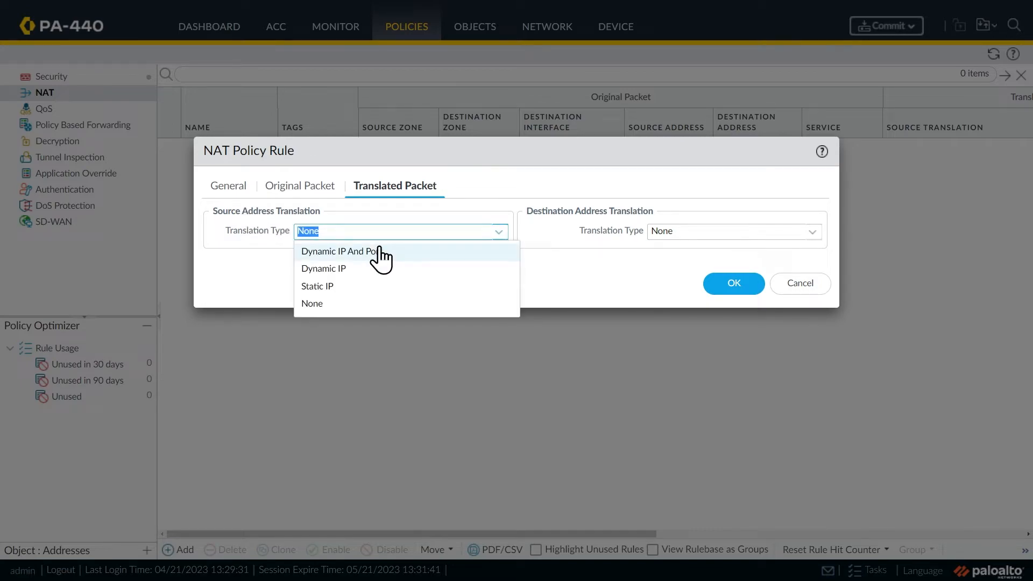
left_click(337, 250)
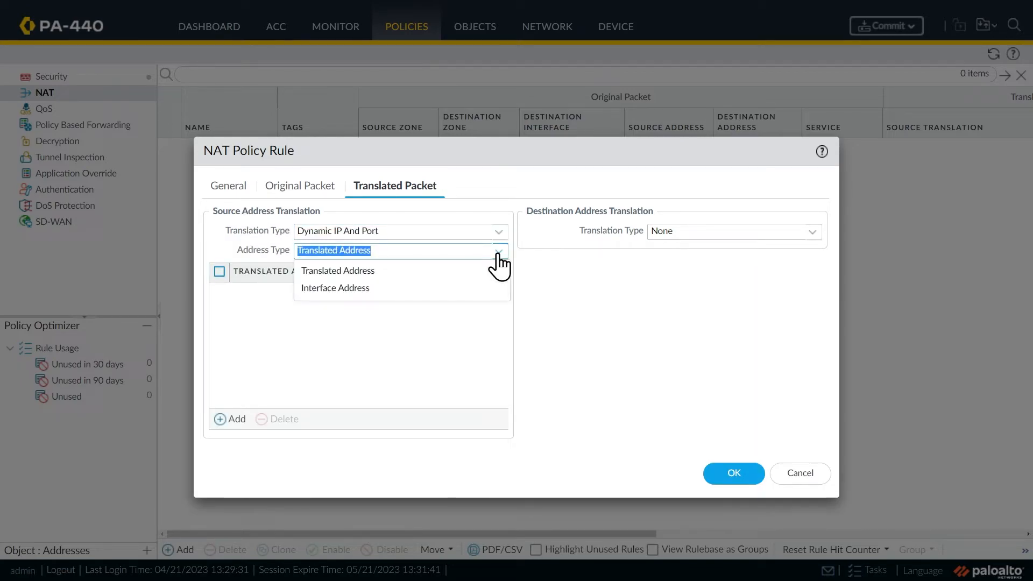
left_click(334, 288)
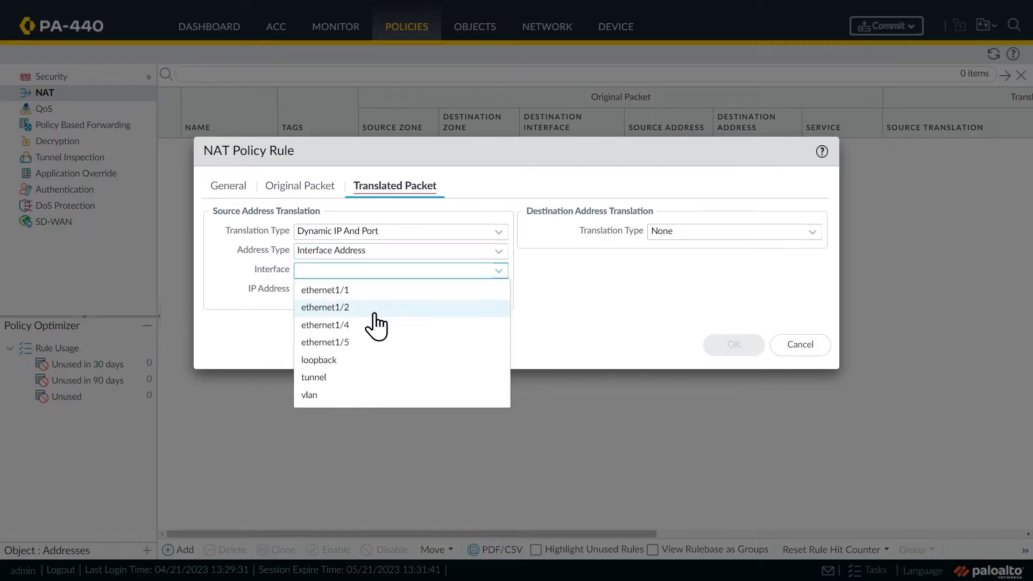
left_click(325, 324)
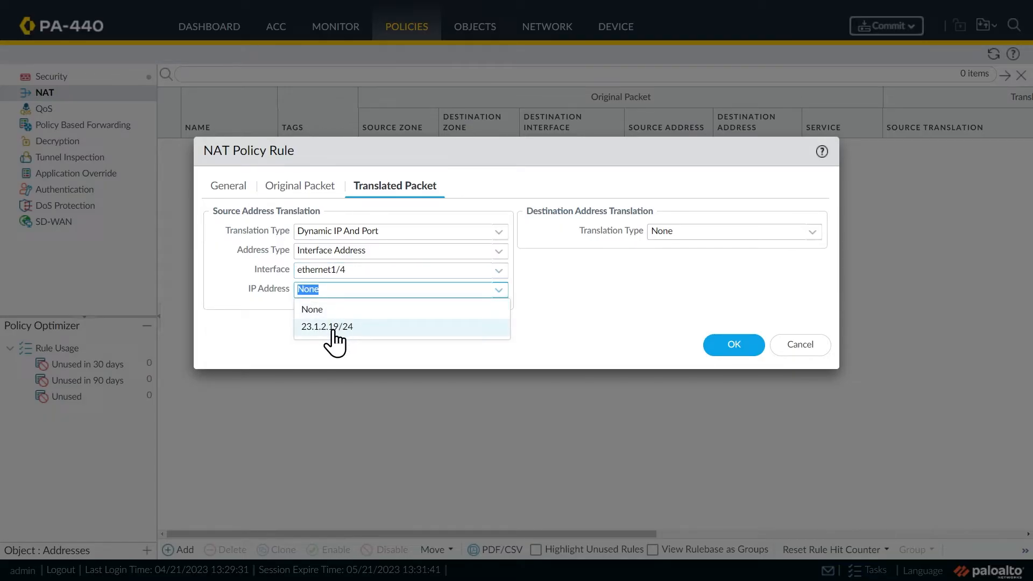
left_click(327, 326)
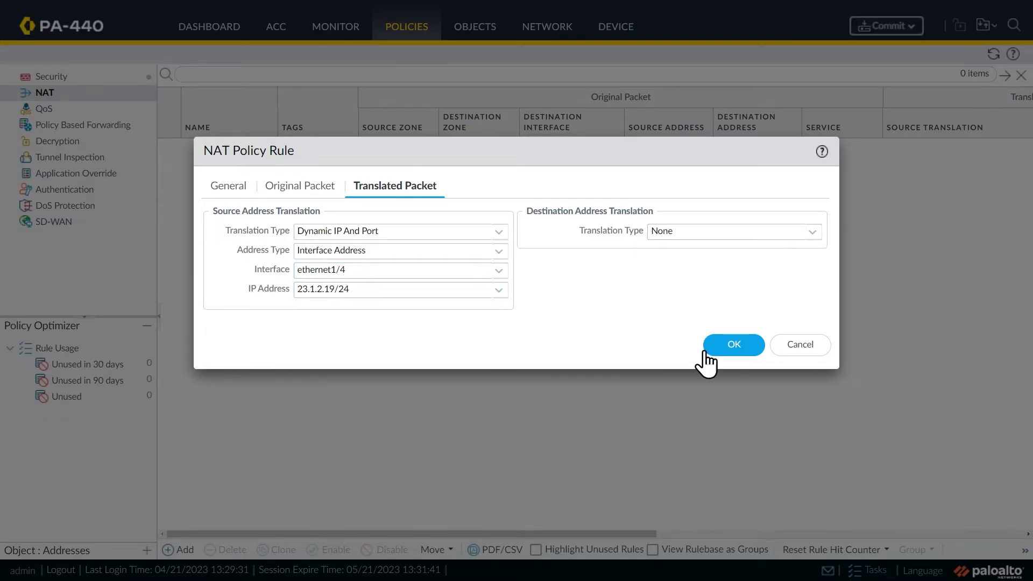
left_click(733, 344)
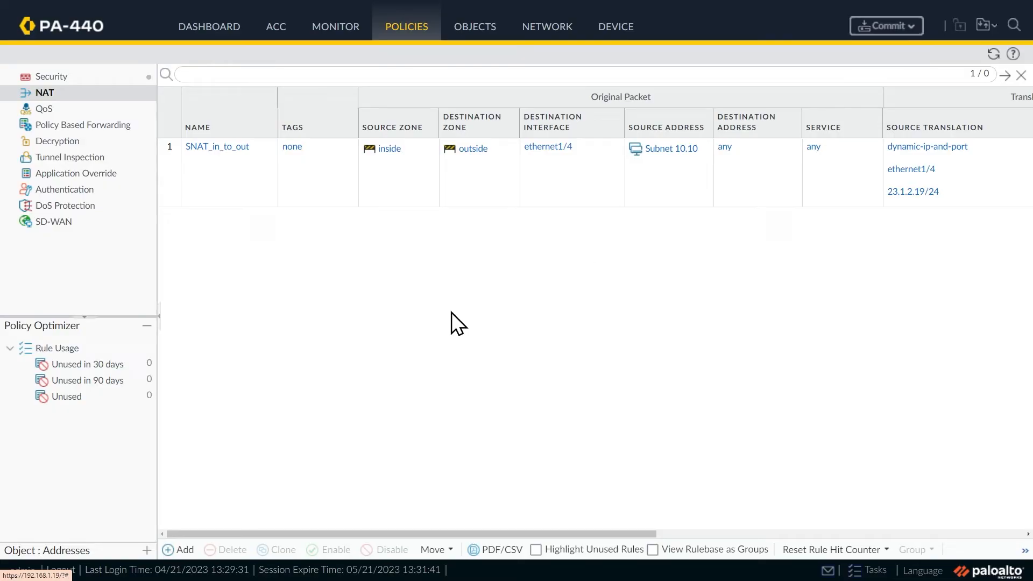
mouse_move(886, 26)
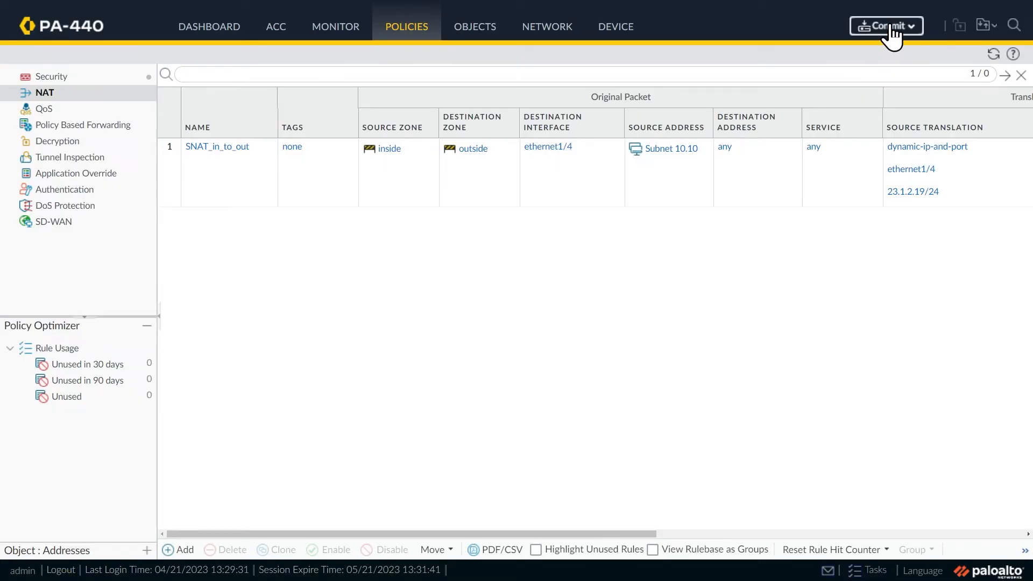
- Commit the pending configuration changes
left_click(885, 26)
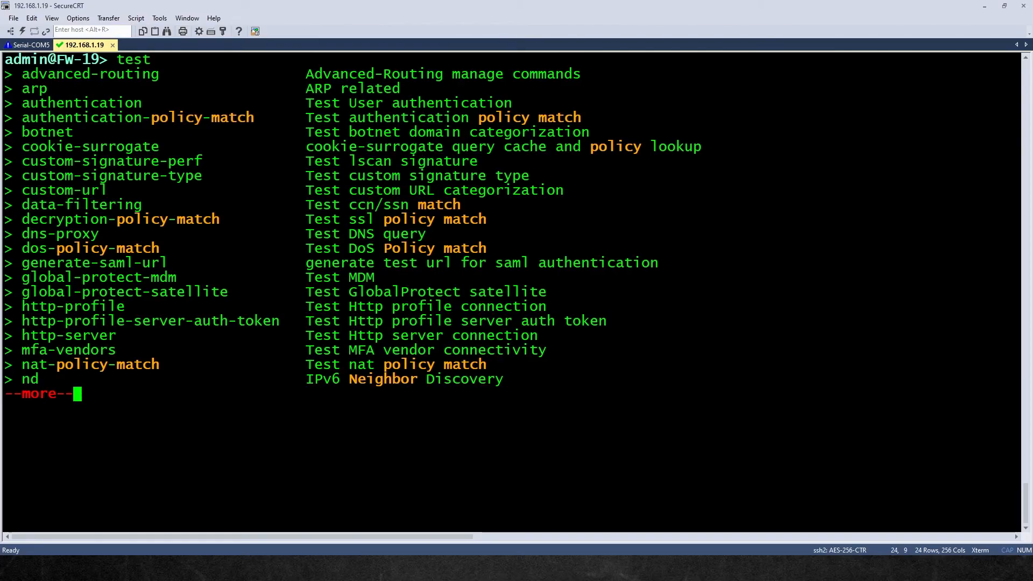
- Run 'test nat-policy-match from inside to outside source 10.10.0.51 destination 8.8.8.8 protocol 1'
key("space")
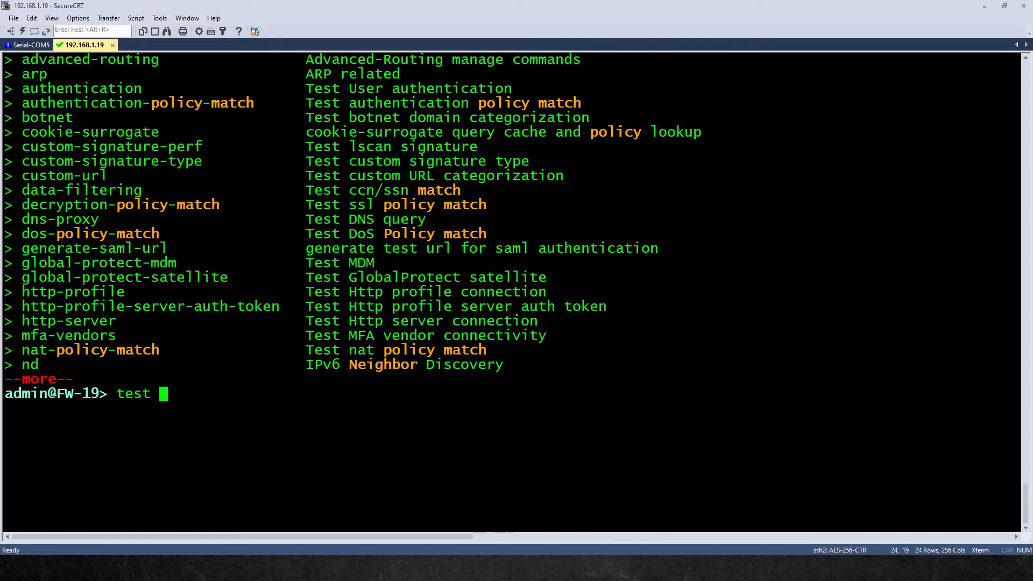
type("nat-policy-match")
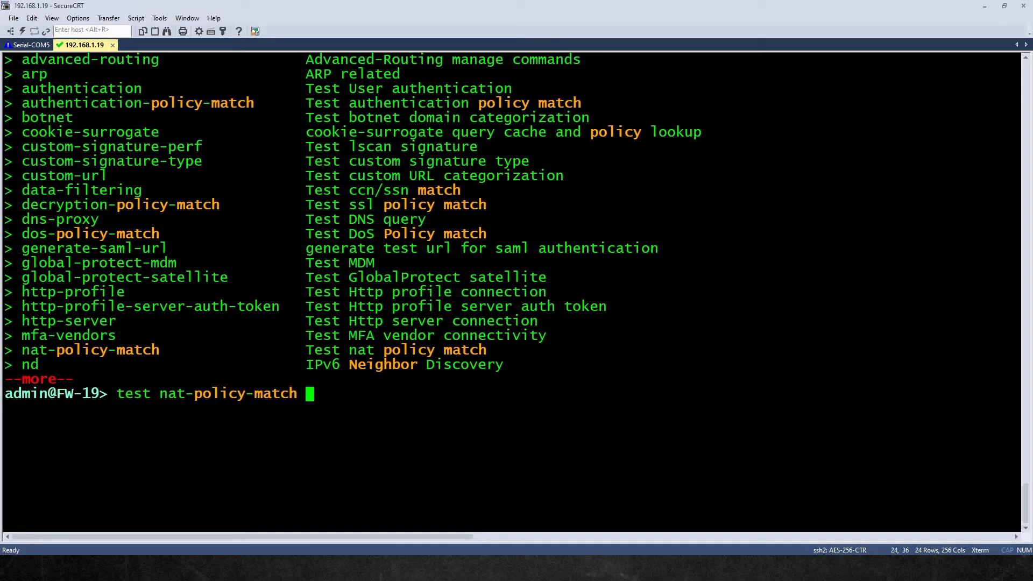
type("from")
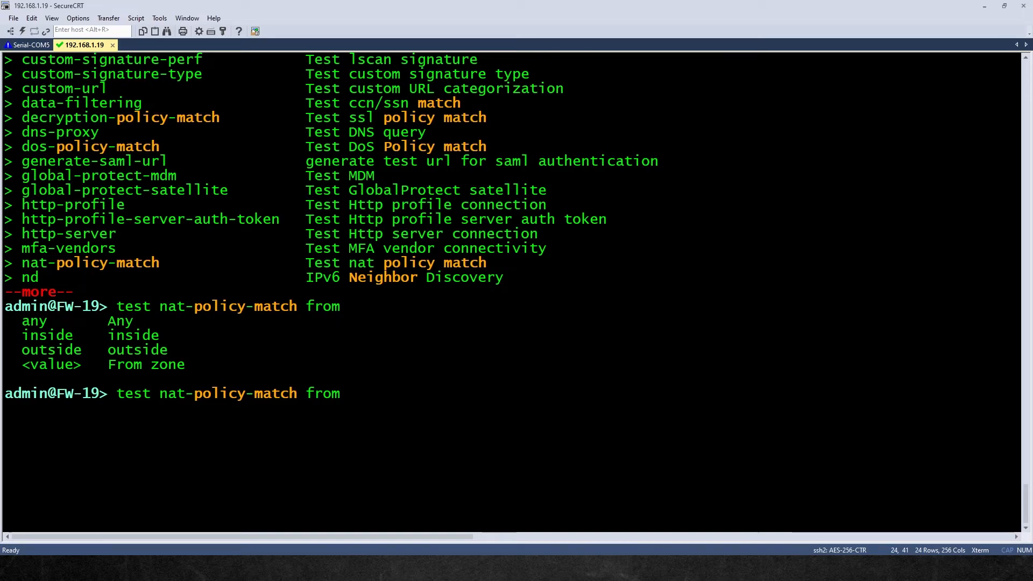
type("inside to")
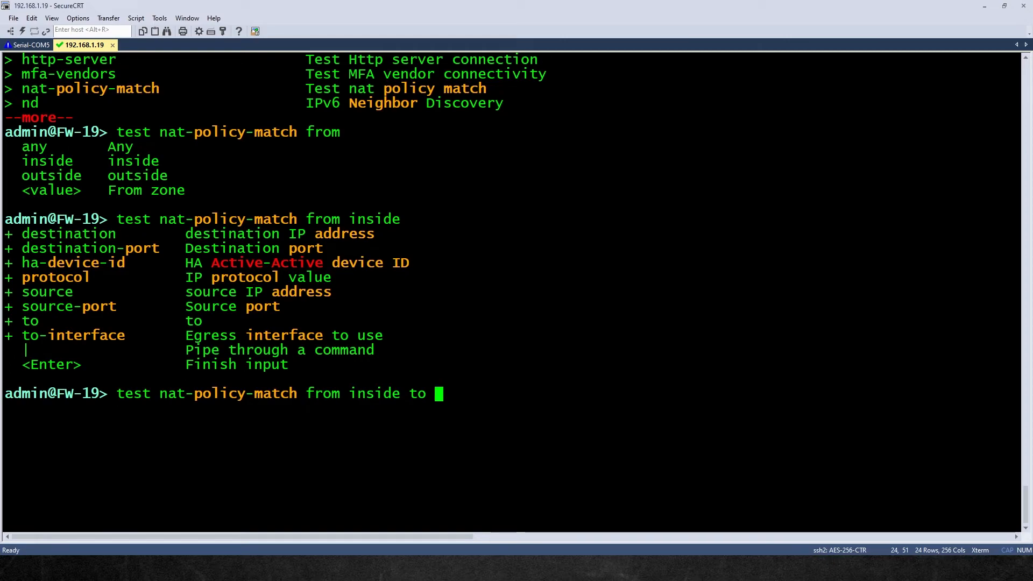
type("outside")
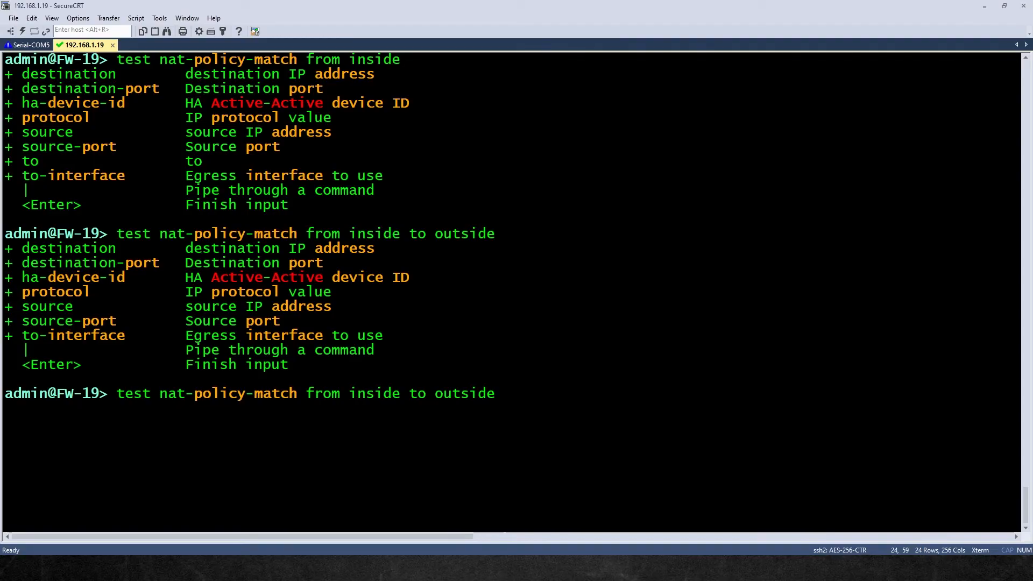
type("source")
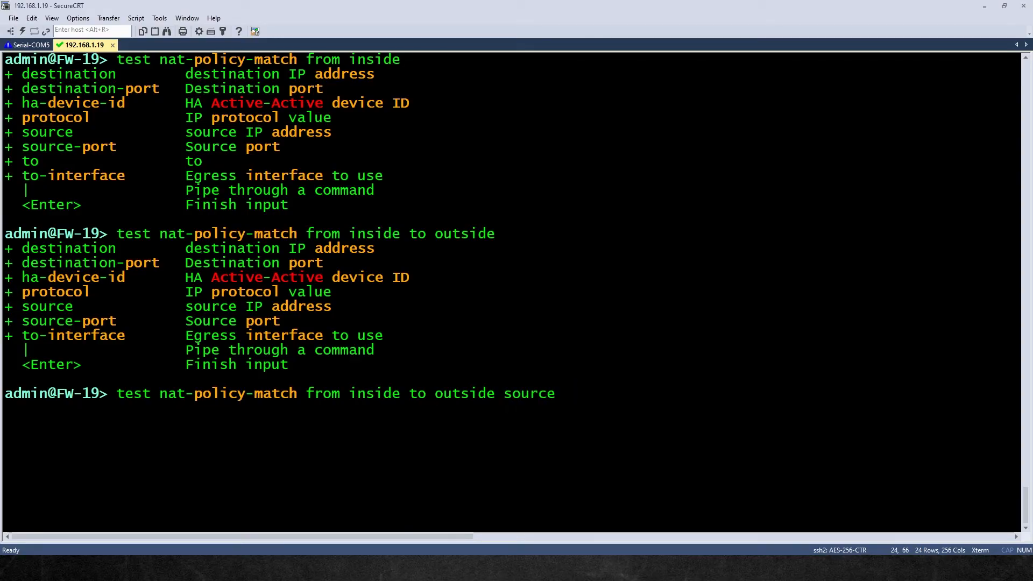
type("10.1")
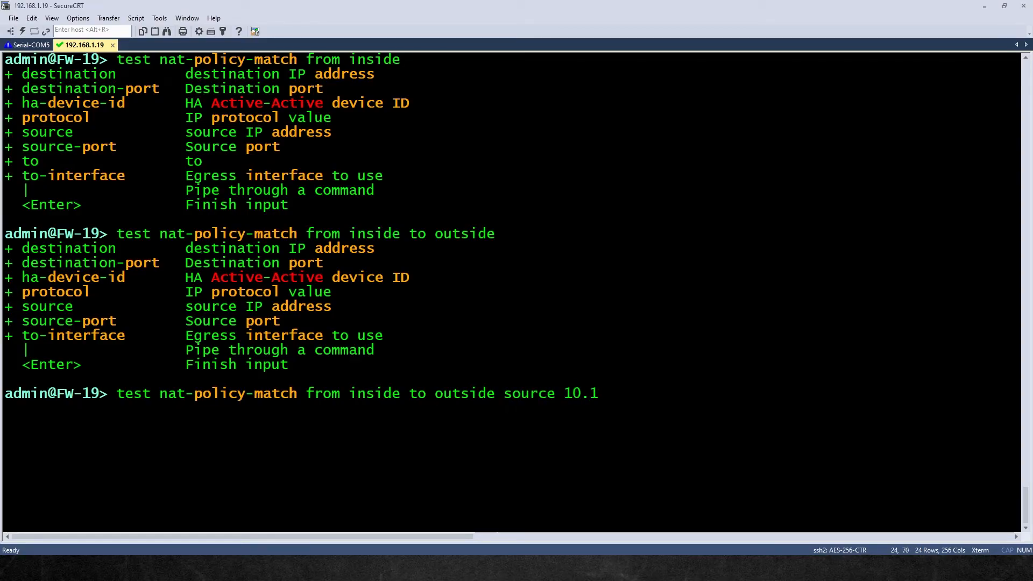
type("0.0.51")
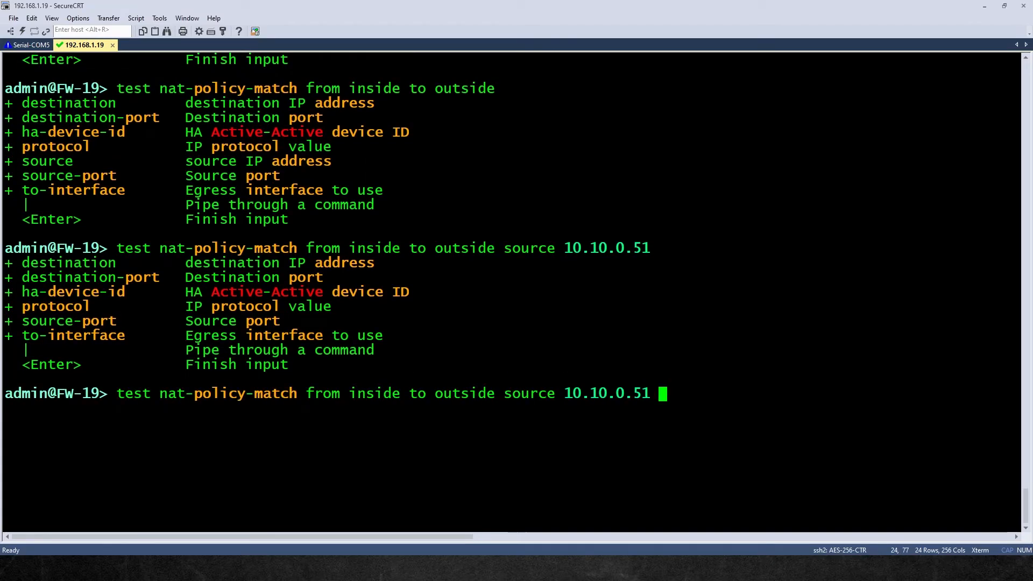
type("destination")
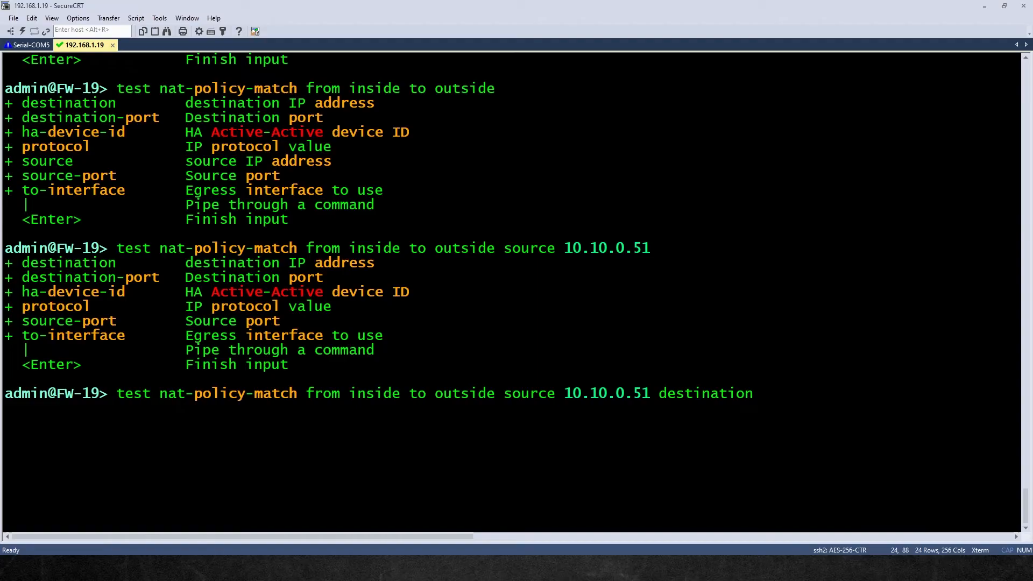
type("8.8.8.8")
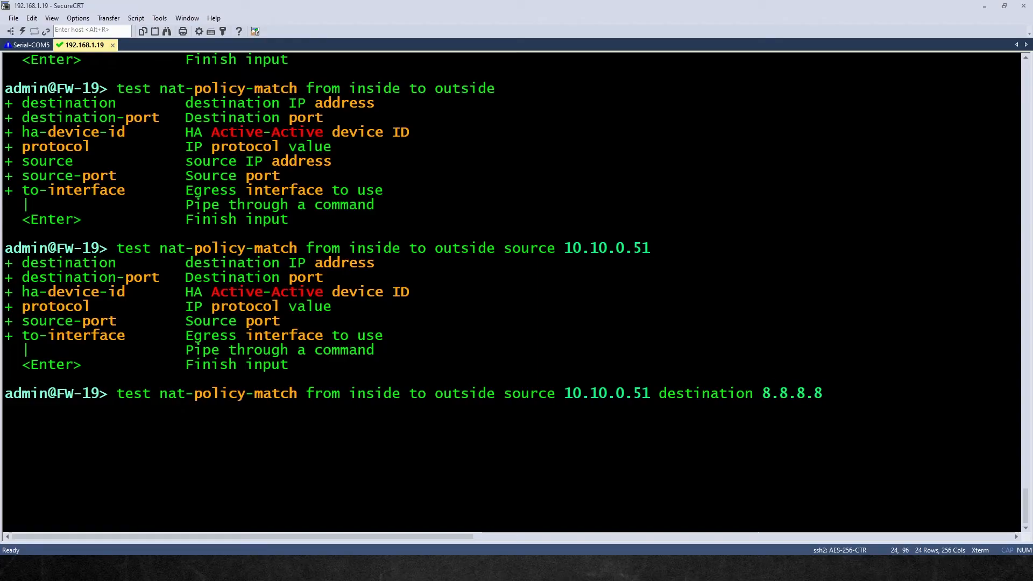
type("protocol 1")
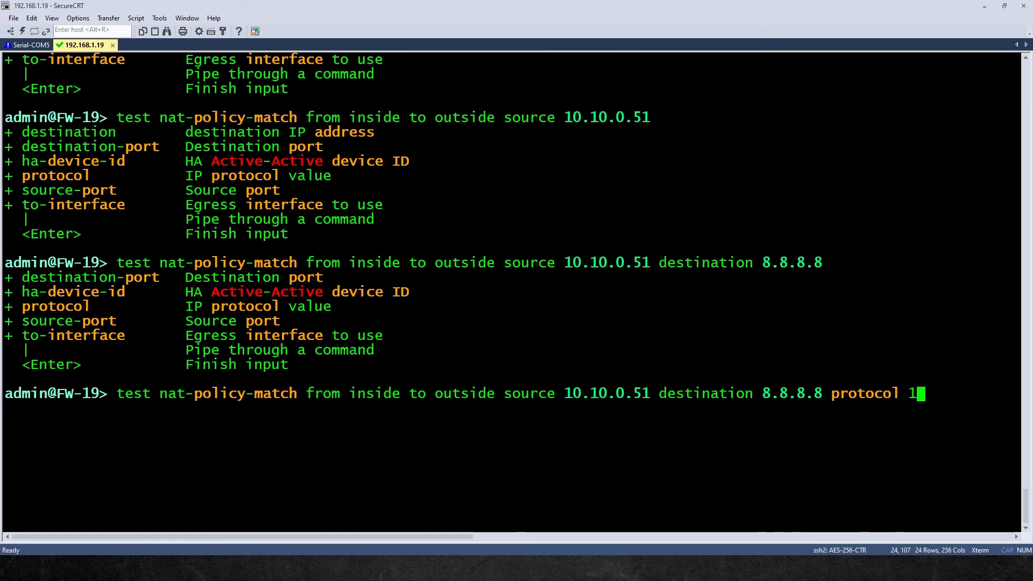
key("Return")
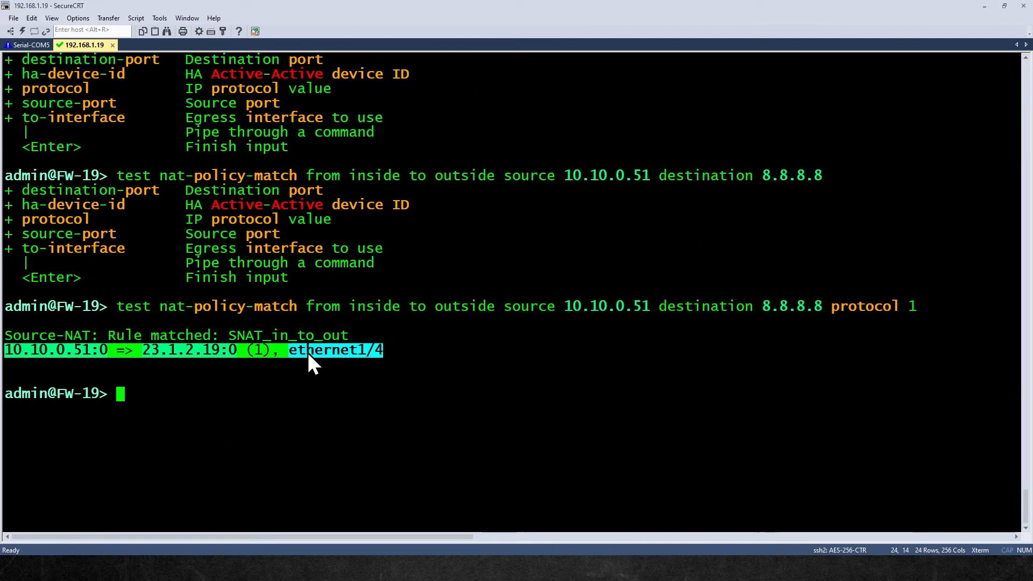
left_click(237, 346)
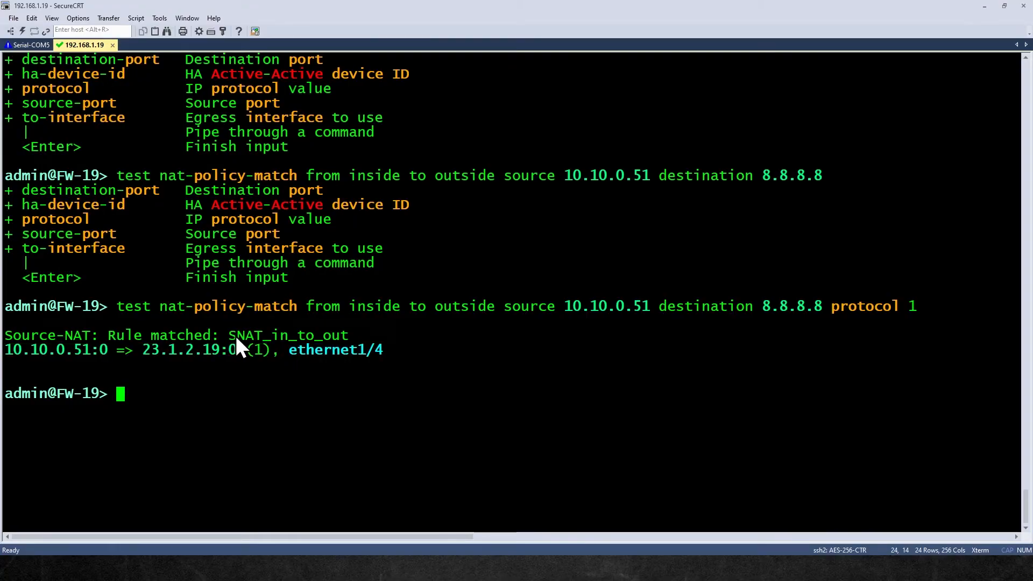
double_click(287, 335)
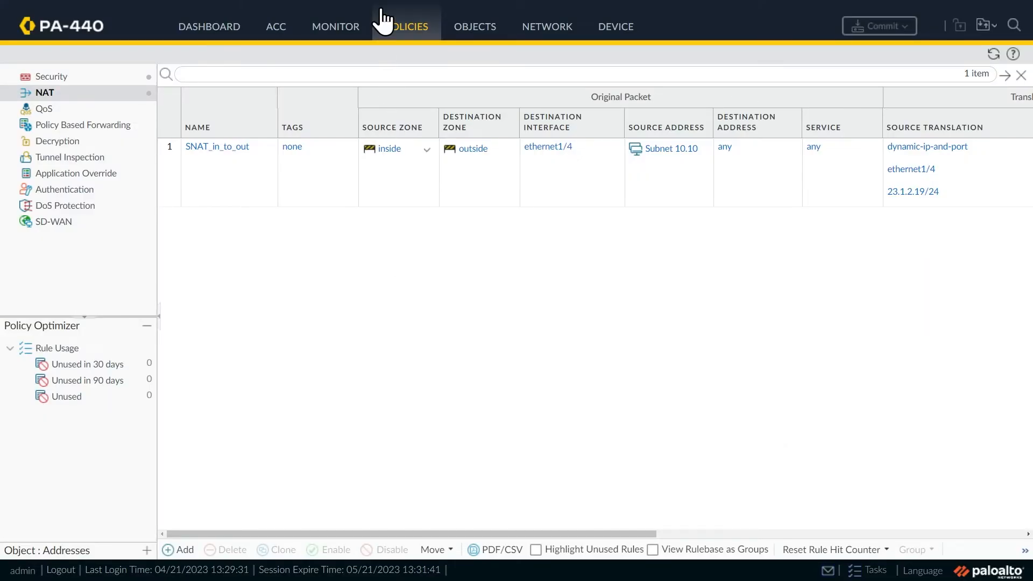
mouse_move(7, 84)
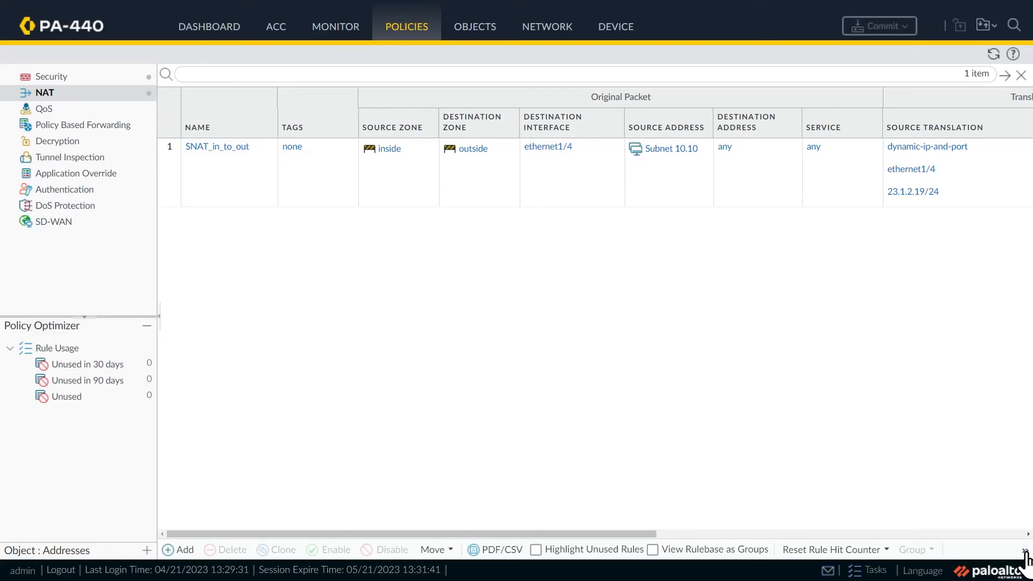
mouse_move(1023, 563)
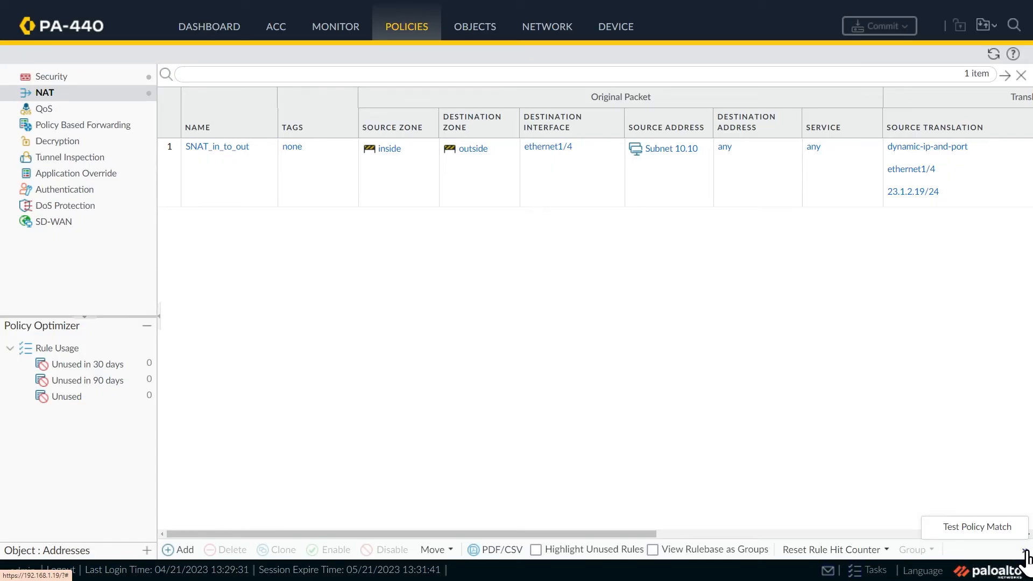
mouse_move(977, 526)
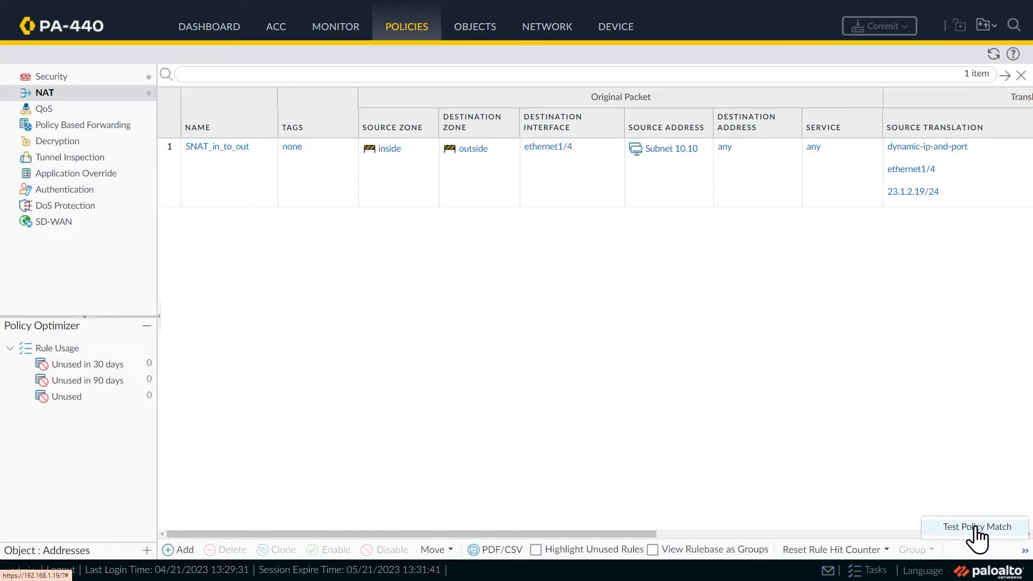
- Open Test Policy Match from the NAT rule list
left_click(977, 526)
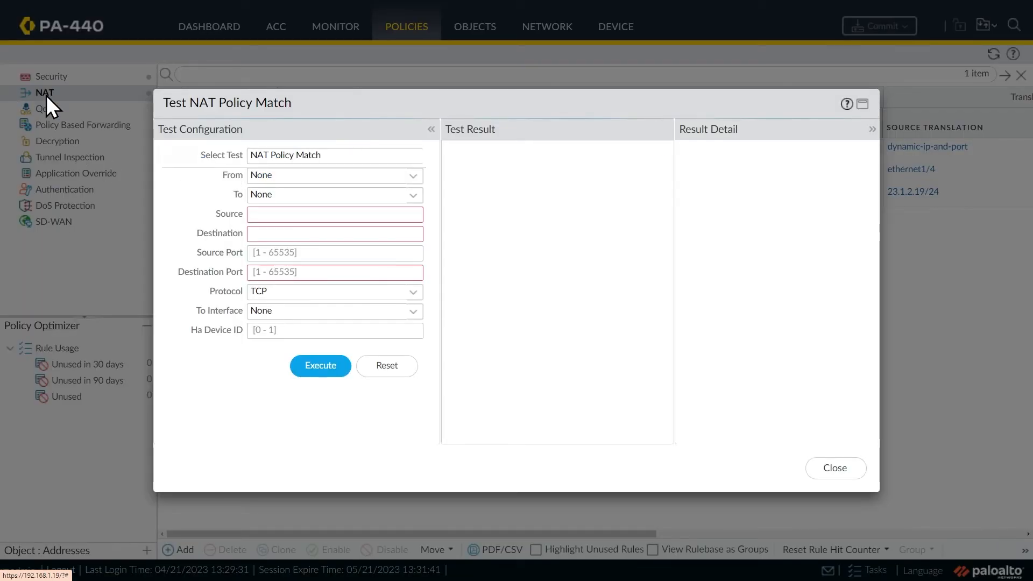
mouse_move(392, 178)
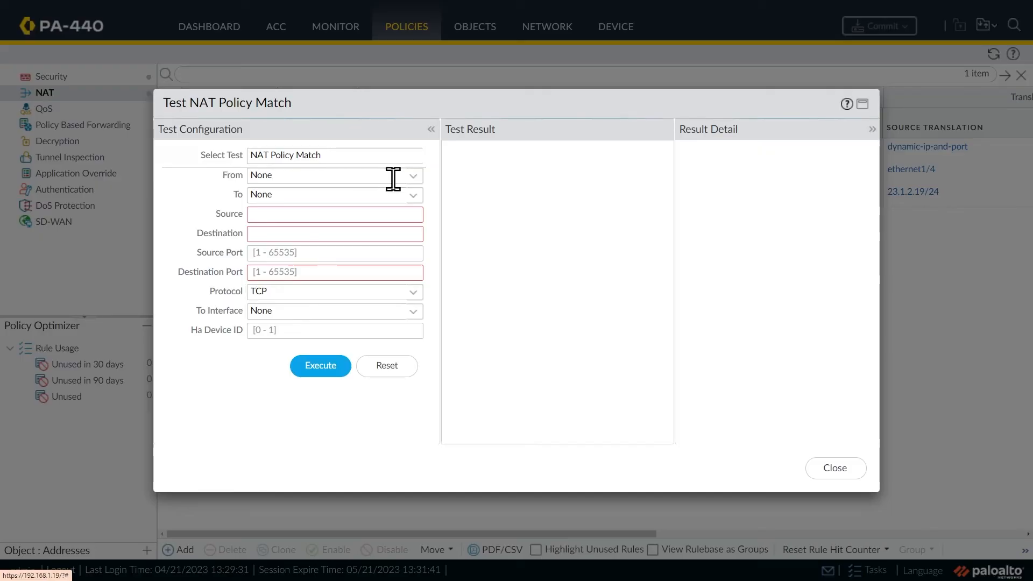
- Fill in the test: from inside, to outside, source 10.10.0.51, destination 8.8.8.8, ICMP
left_click(329, 174)
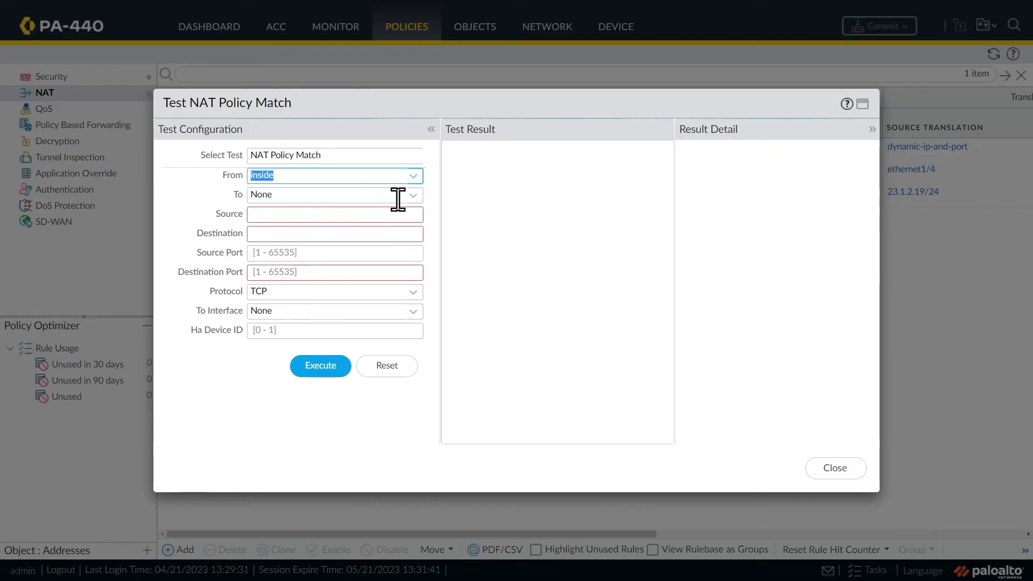
left_click(332, 193)
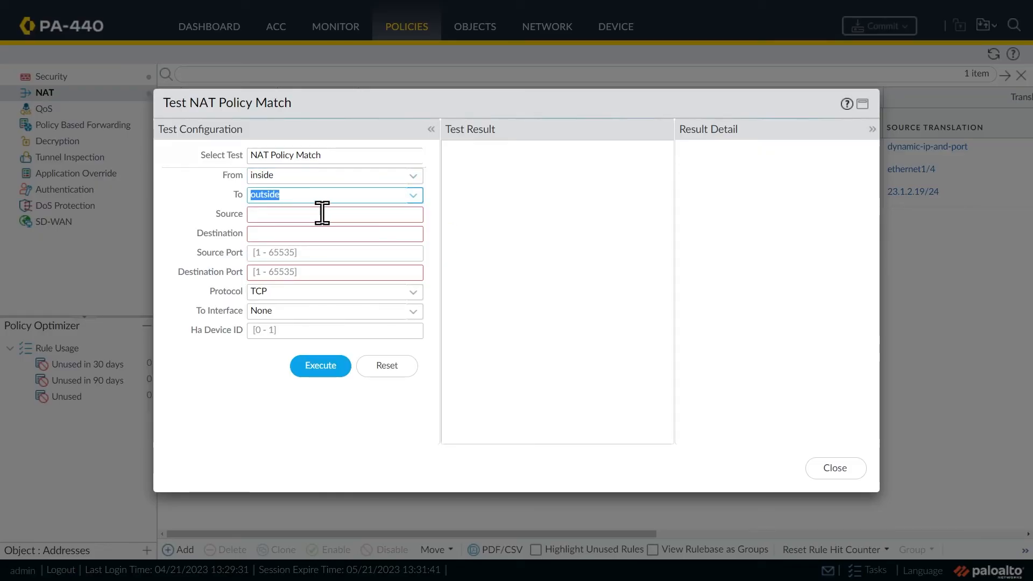
type("10.10.0.")
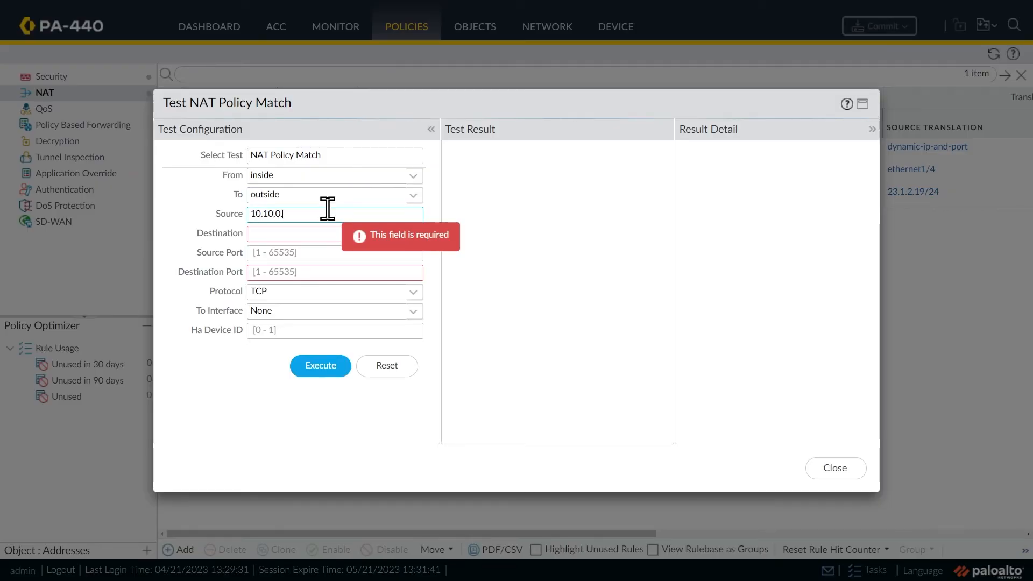
left_click(334, 233)
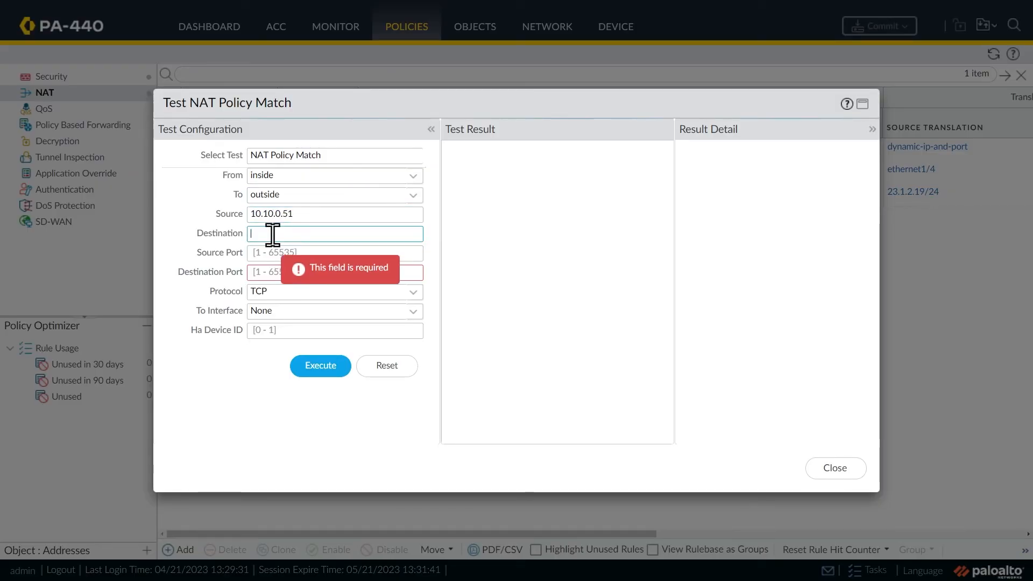
type("8.8.8.8")
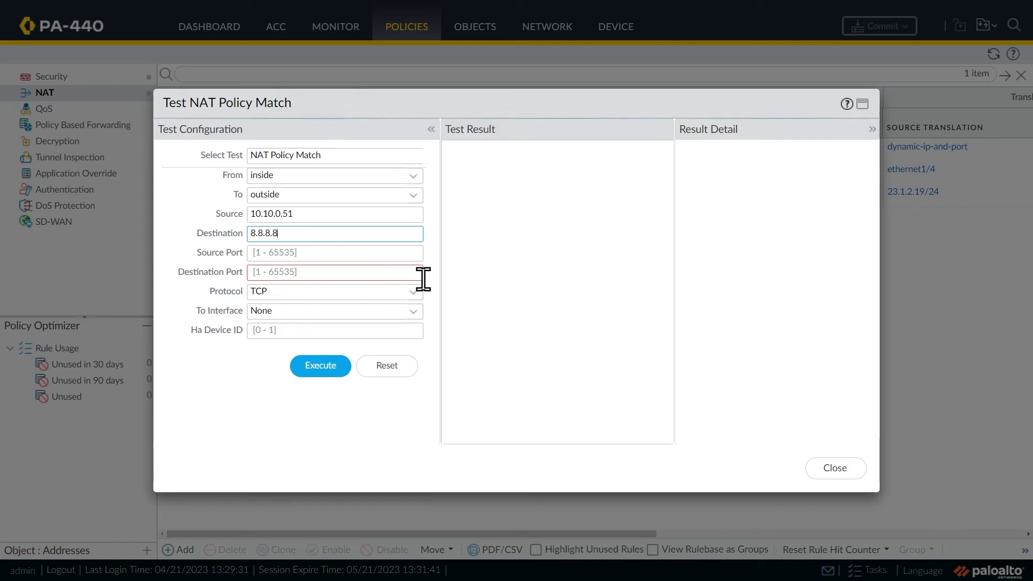
left_click(334, 290)
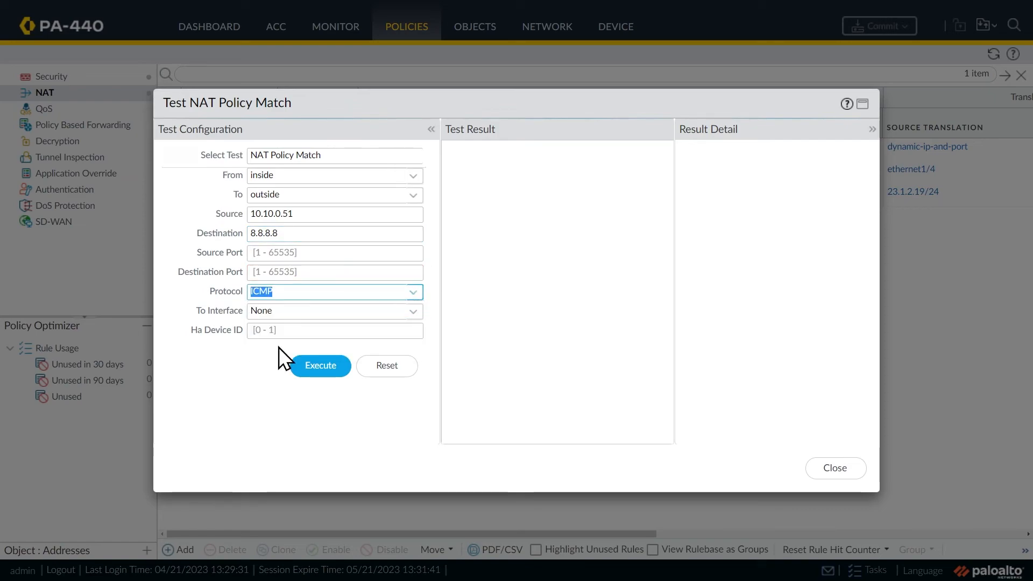
mouse_move(245, 402)
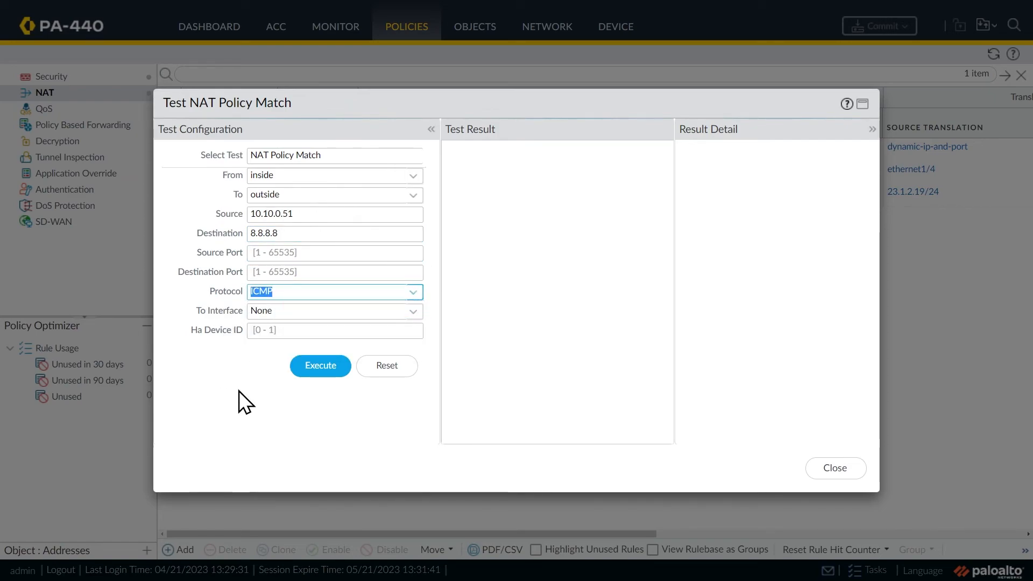
- Execute the test, view the SNAT_in_to_out match result, and close it
left_click(319, 365)
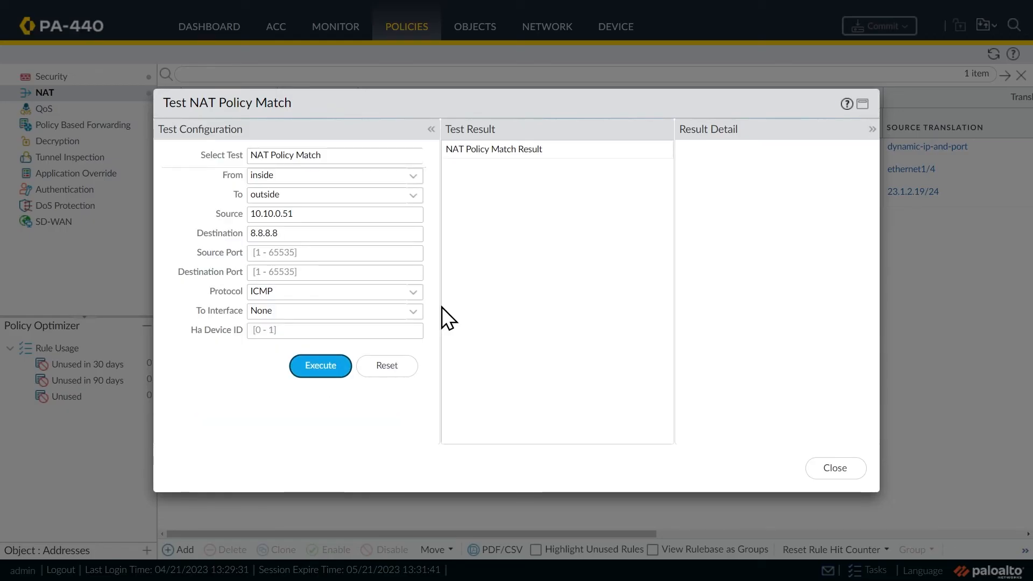
left_click(320, 365)
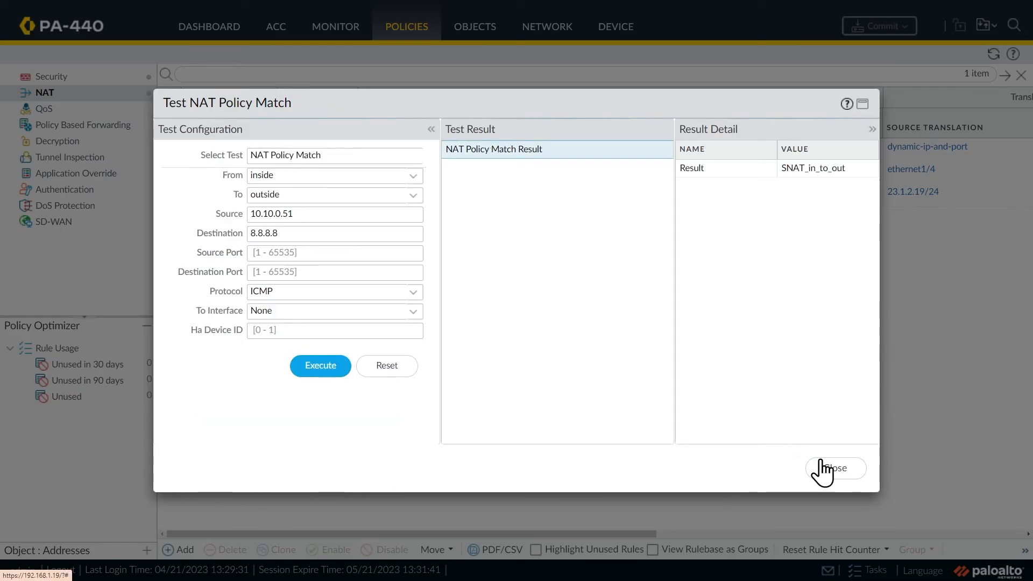
left_click(834, 468)
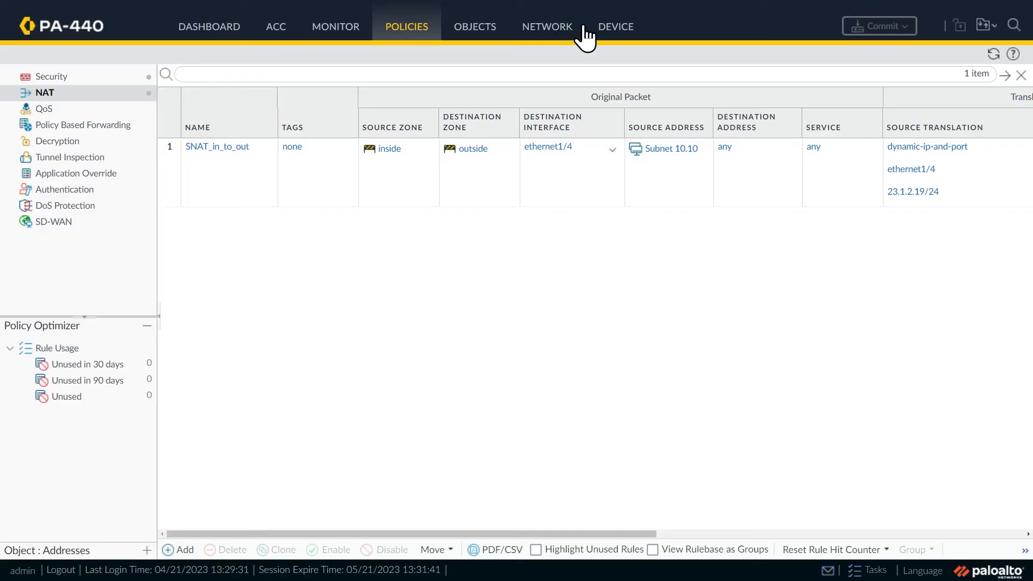
- Select the NAT Policy Match test under Device > Troubleshooting
left_click(615, 27)
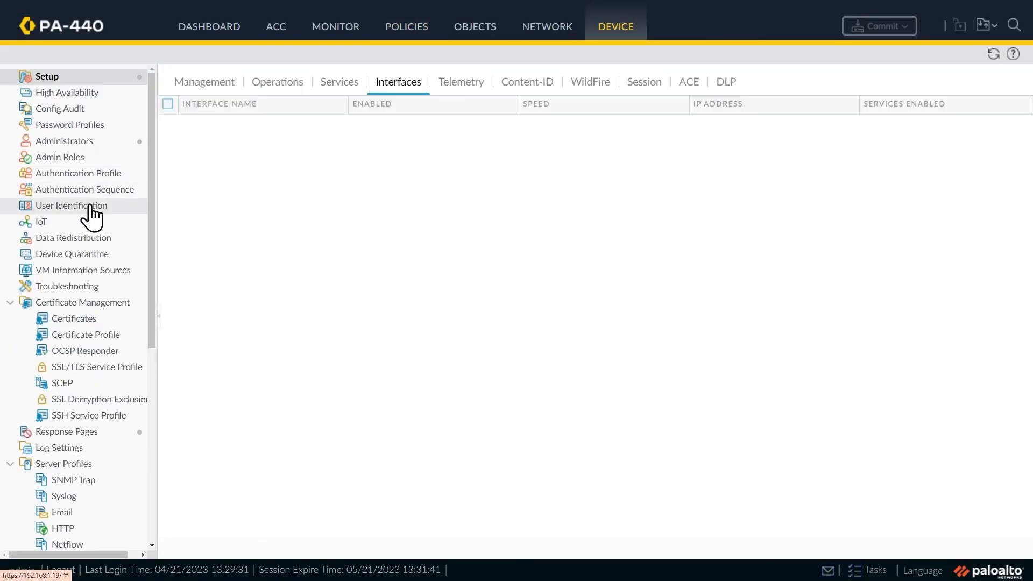
left_click(68, 285)
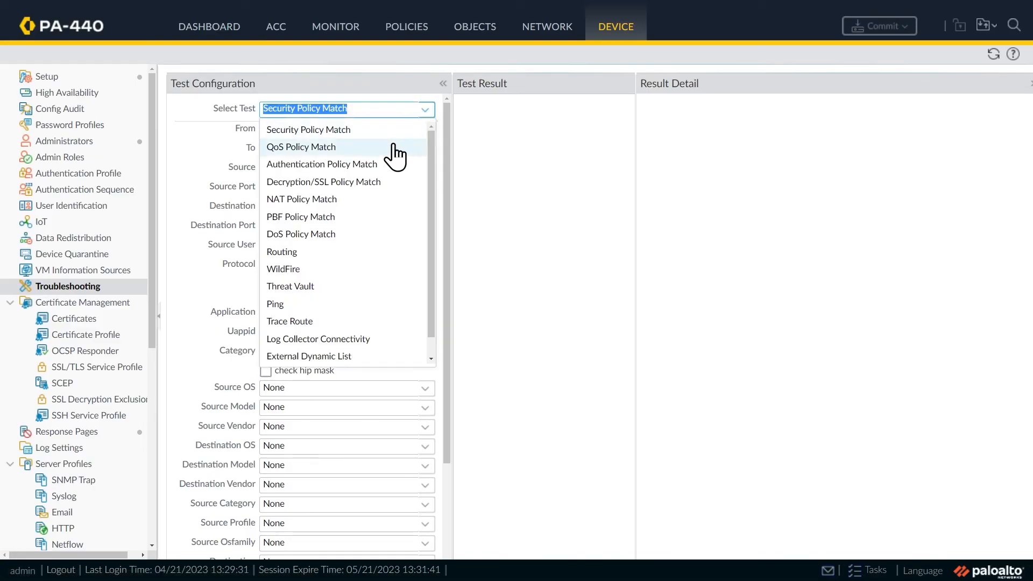
left_click(301, 199)
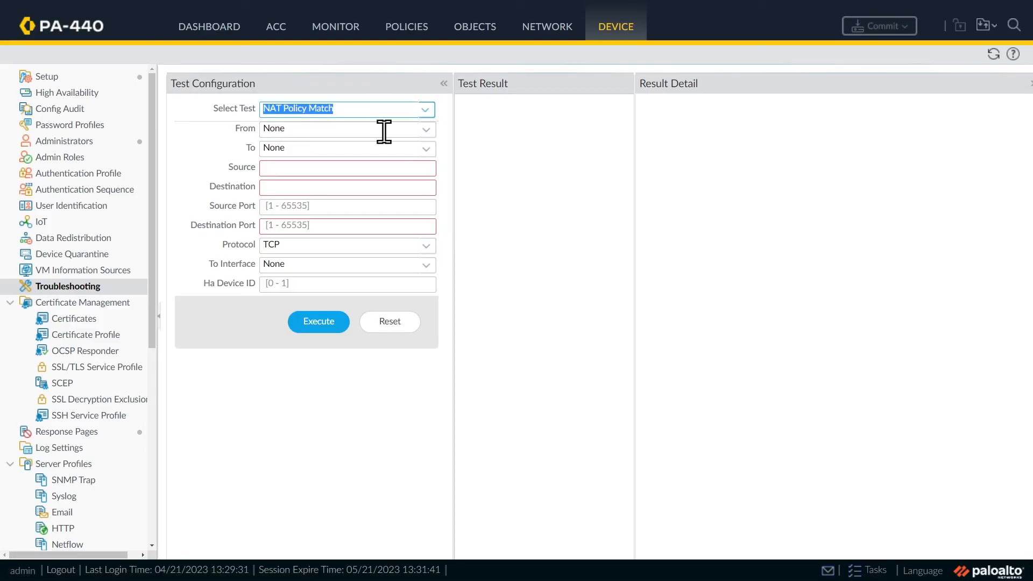
mouse_move(687, 328)
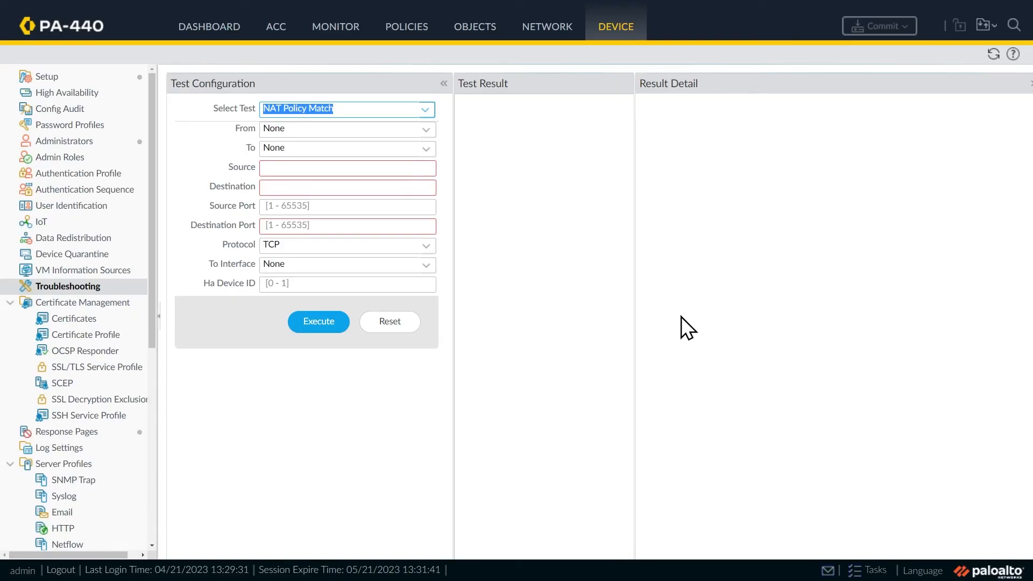